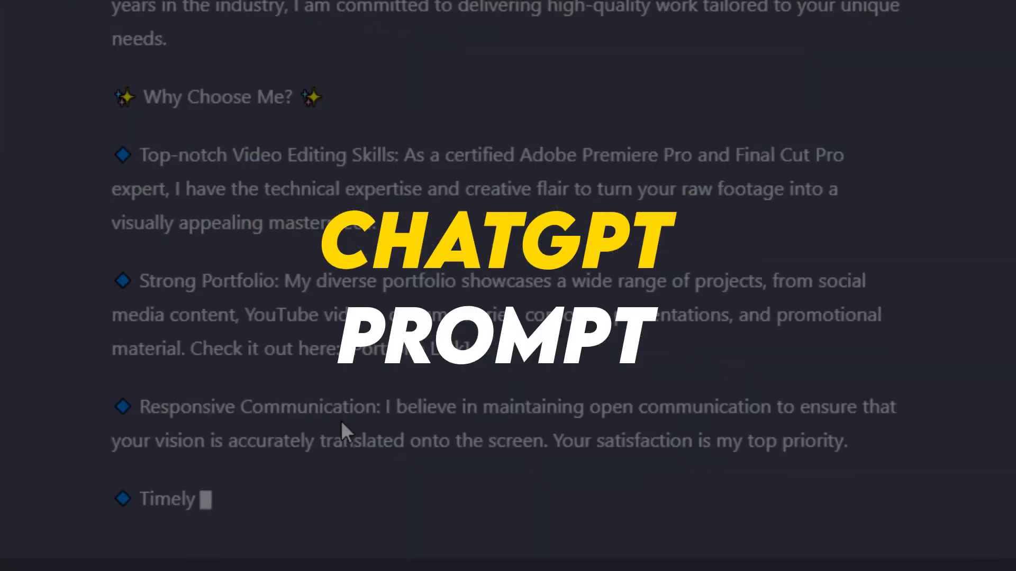
# - Submit the signup form, create the account and validate the emailed verification code
pyautogui.scroll(-3)
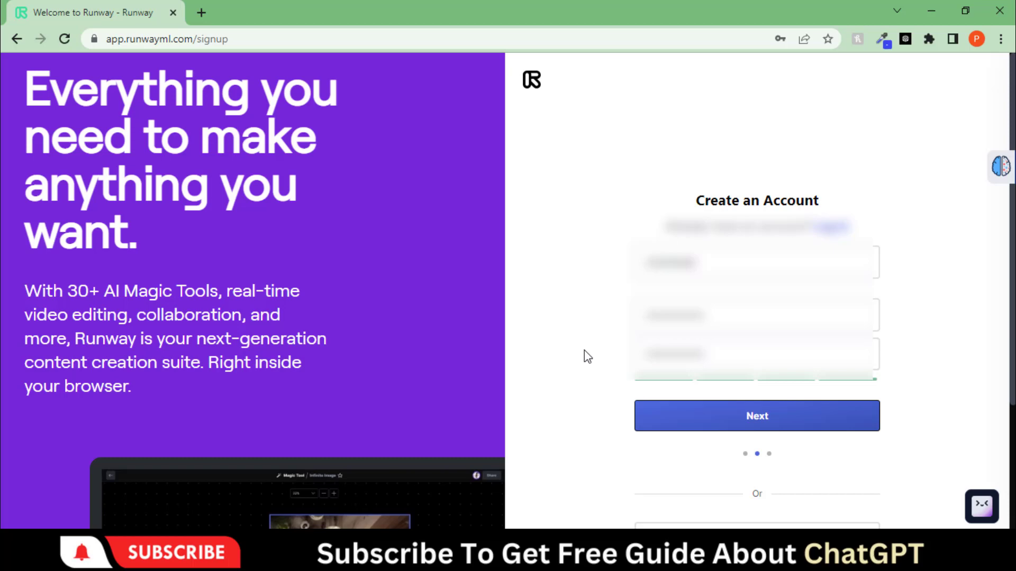
pyautogui.click(755, 415)
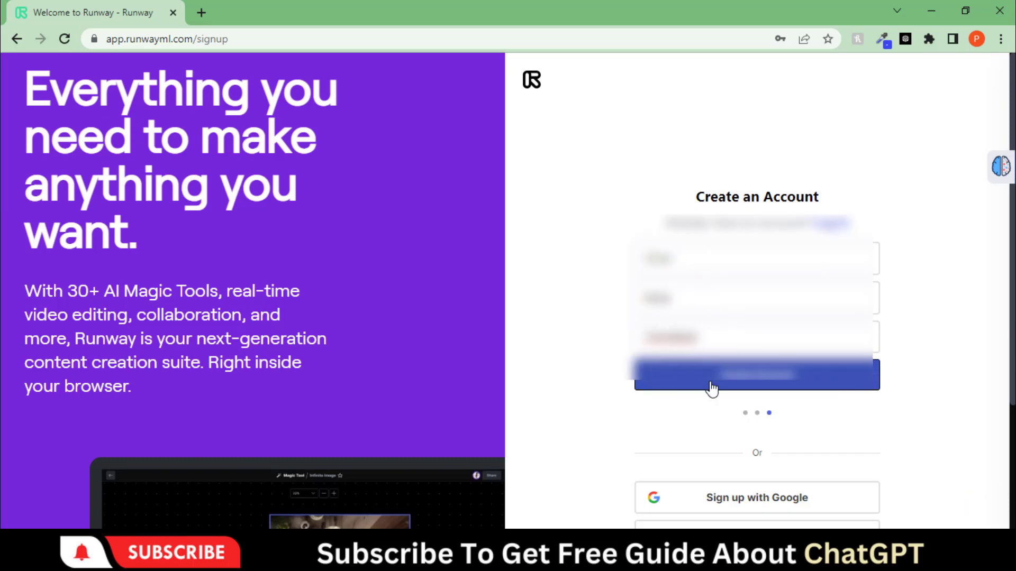
pyautogui.click(756, 374)
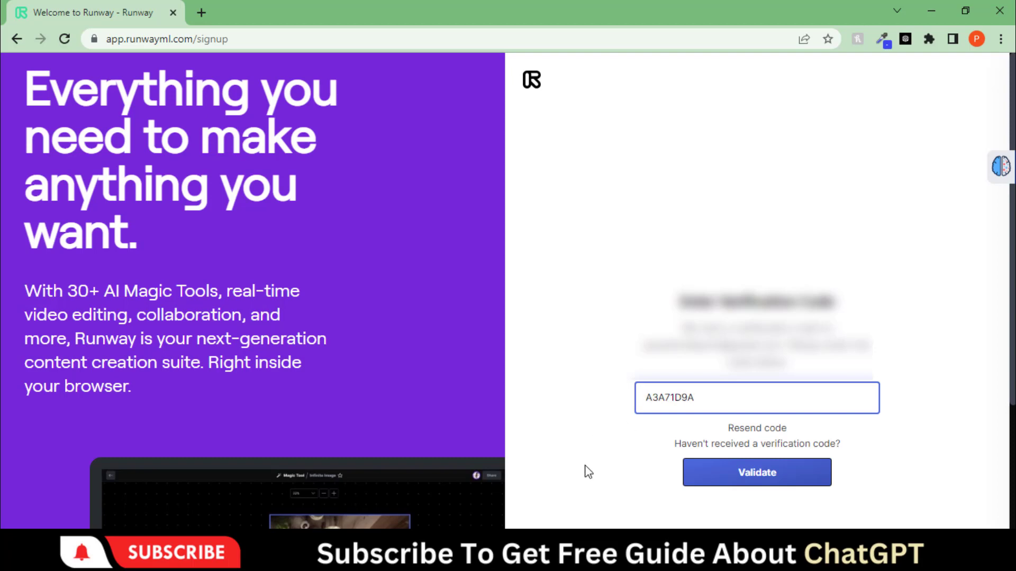
pyautogui.click(756, 472)
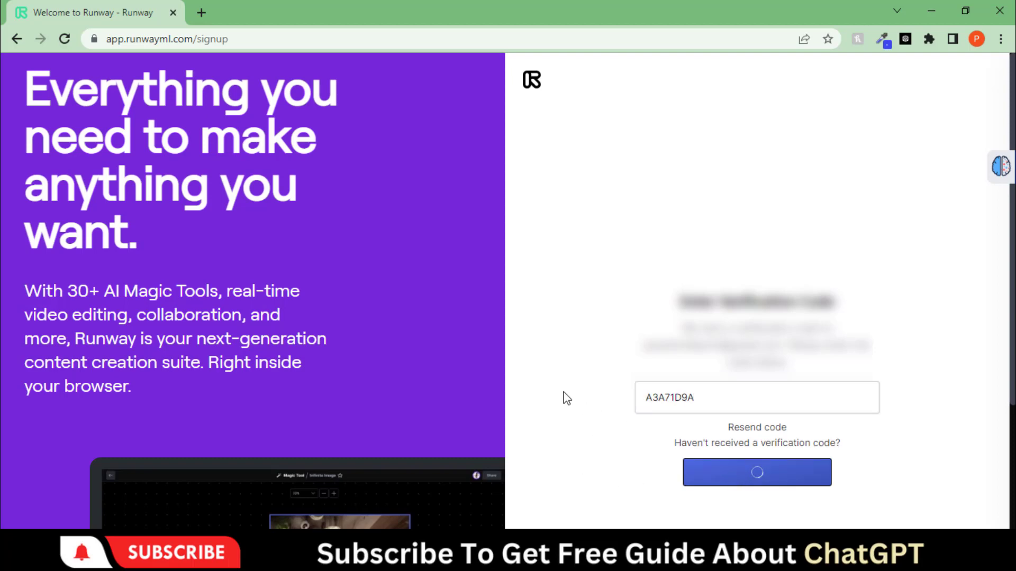
pyautogui.click(755, 472)
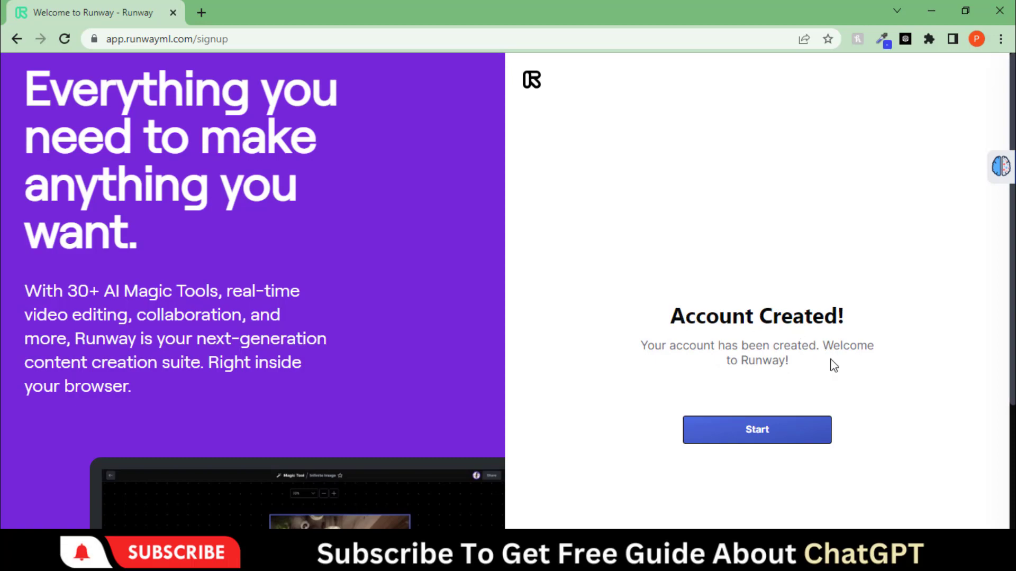
# - Start the new workspace and scroll through the Free, Standard and Pro plan choices
pyautogui.click(756, 429)
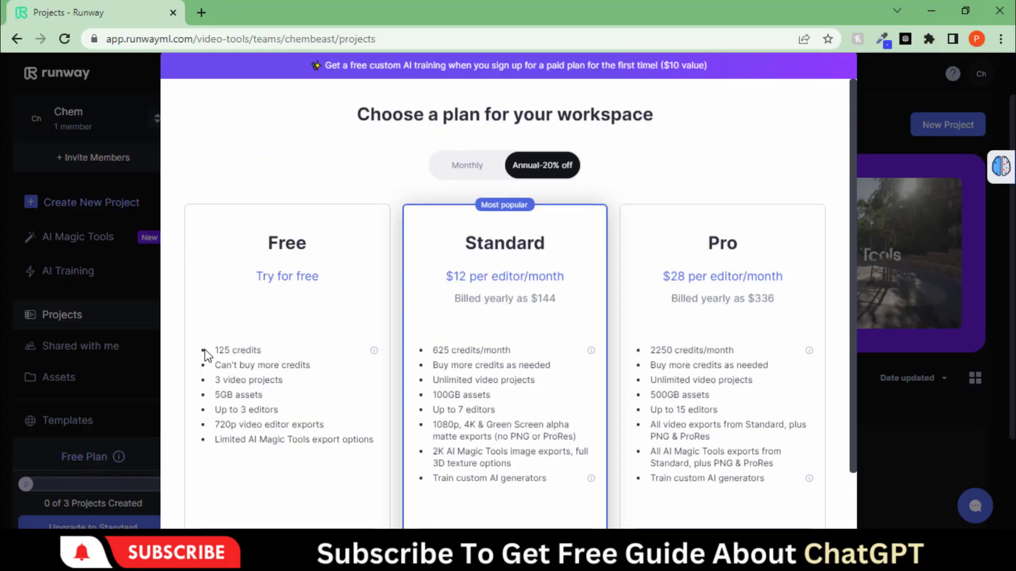
pyautogui.scroll(-3)
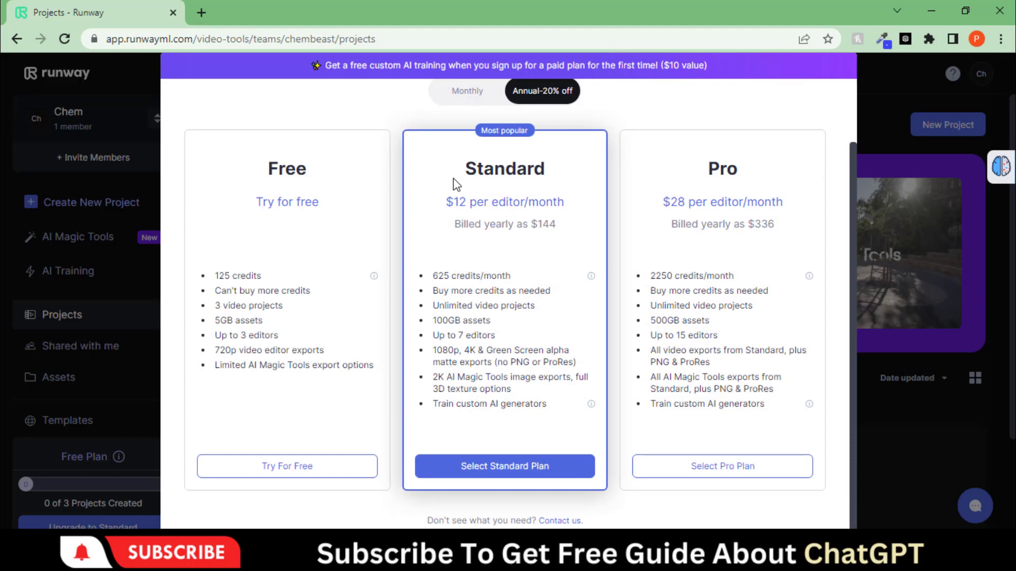
pyautogui.moveTo(492, 338)
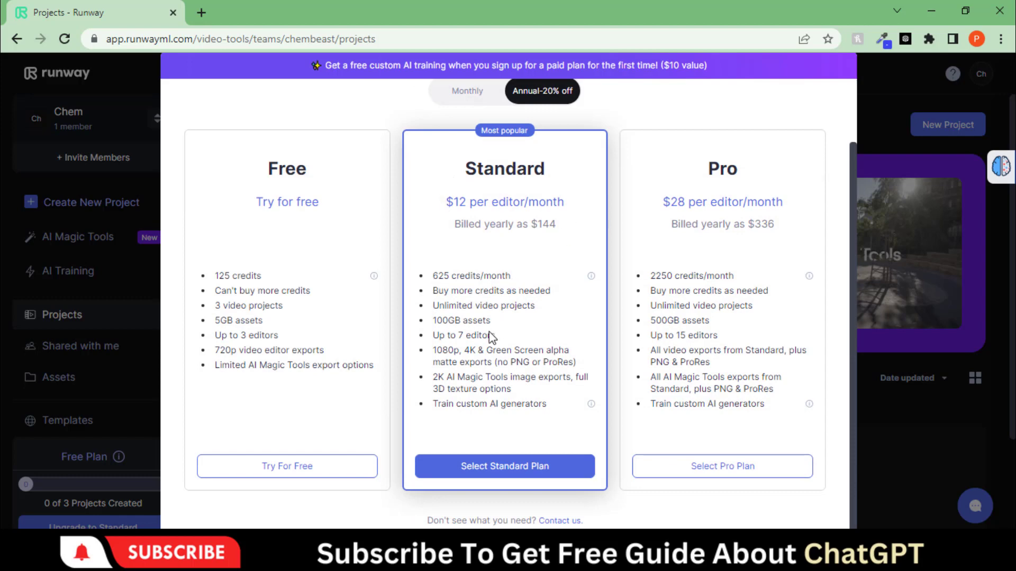
pyautogui.moveTo(287, 466)
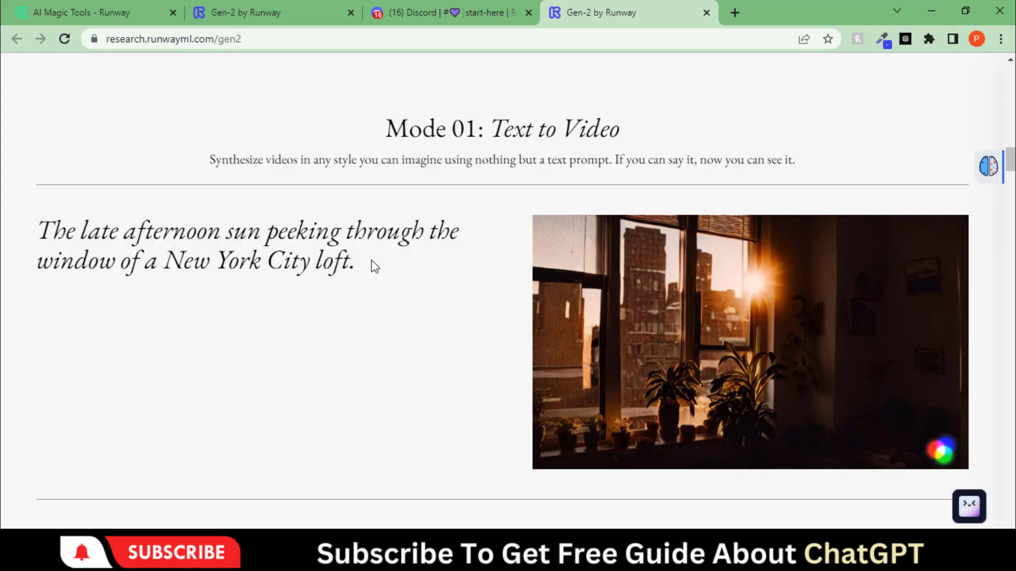
# - Scroll the Gen-2 research page through generation Modes 01 to 06, Text to Video through Mask
pyautogui.scroll(-3)
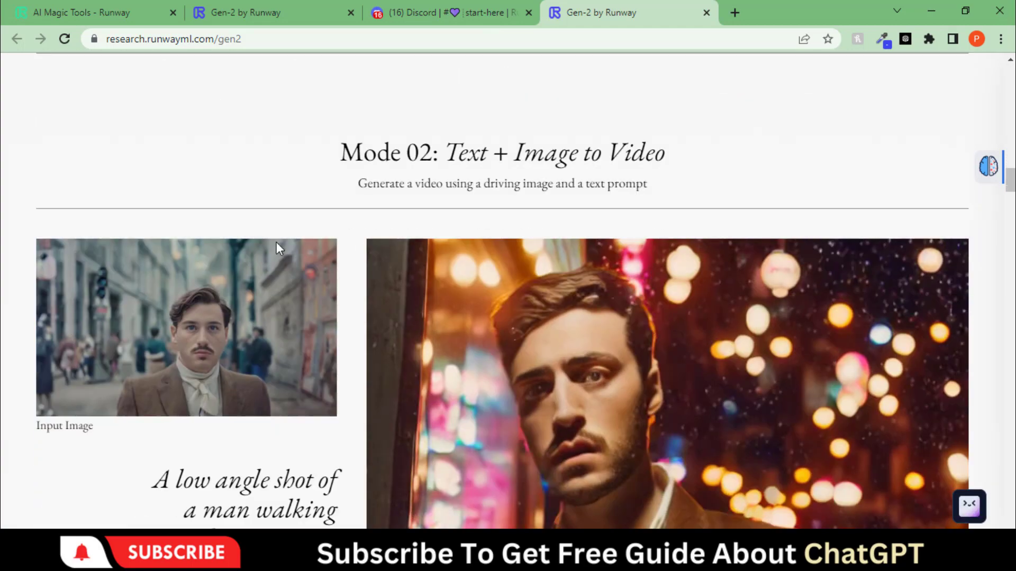
pyautogui.scroll(-3)
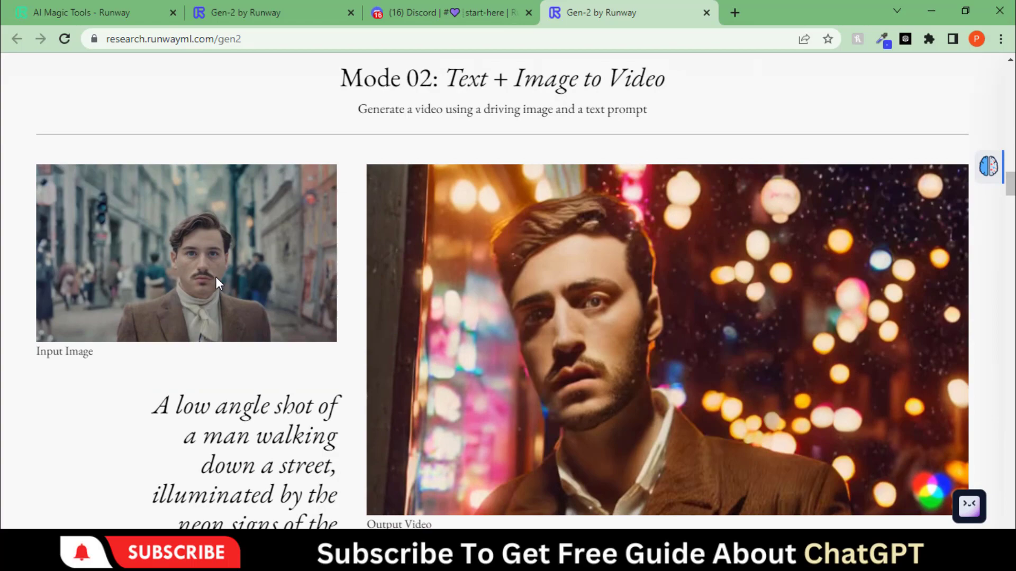
pyautogui.scroll(-3)
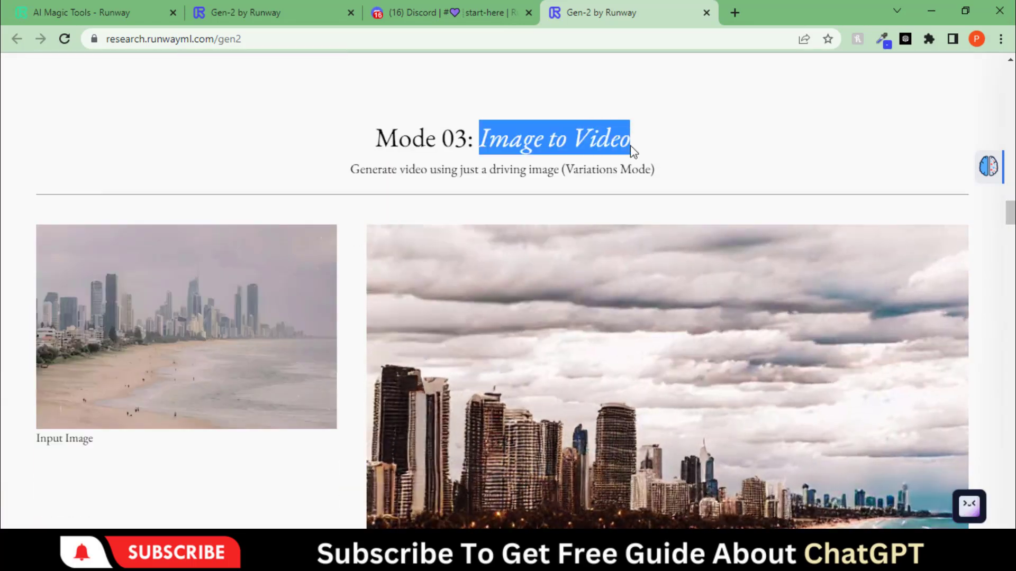
pyautogui.scroll(-3)
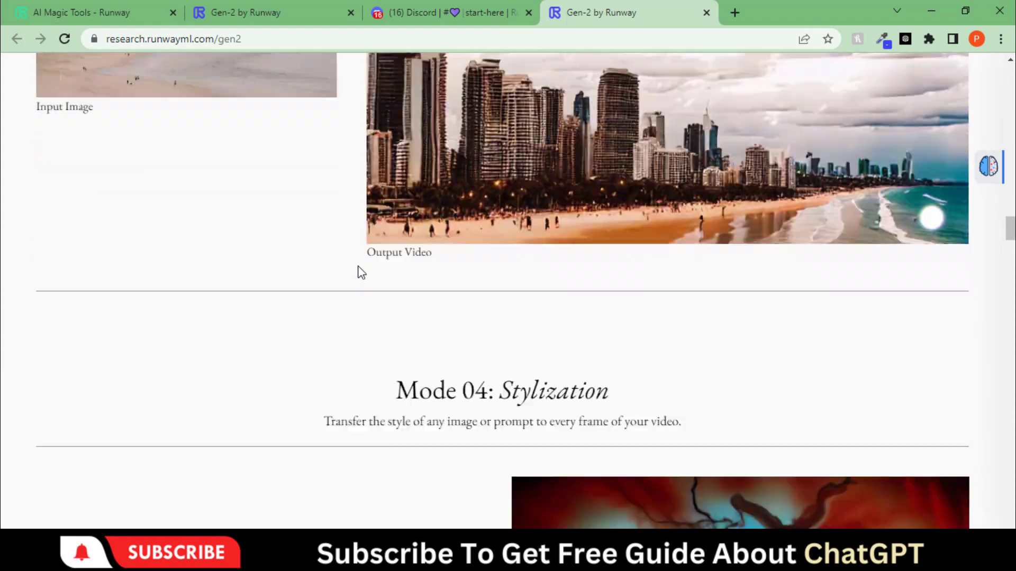
pyautogui.scroll(-3)
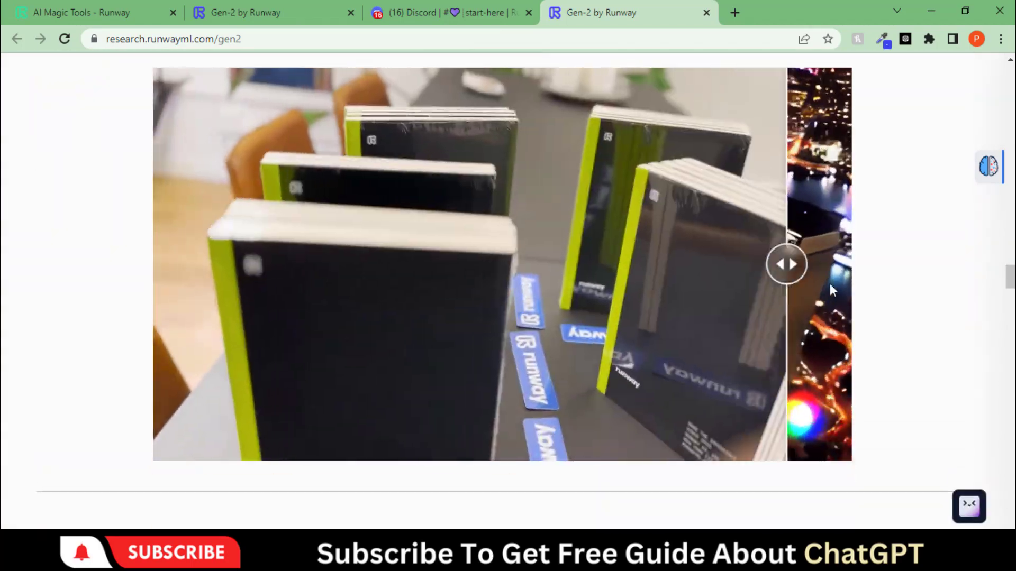
pyautogui.scroll(-3)
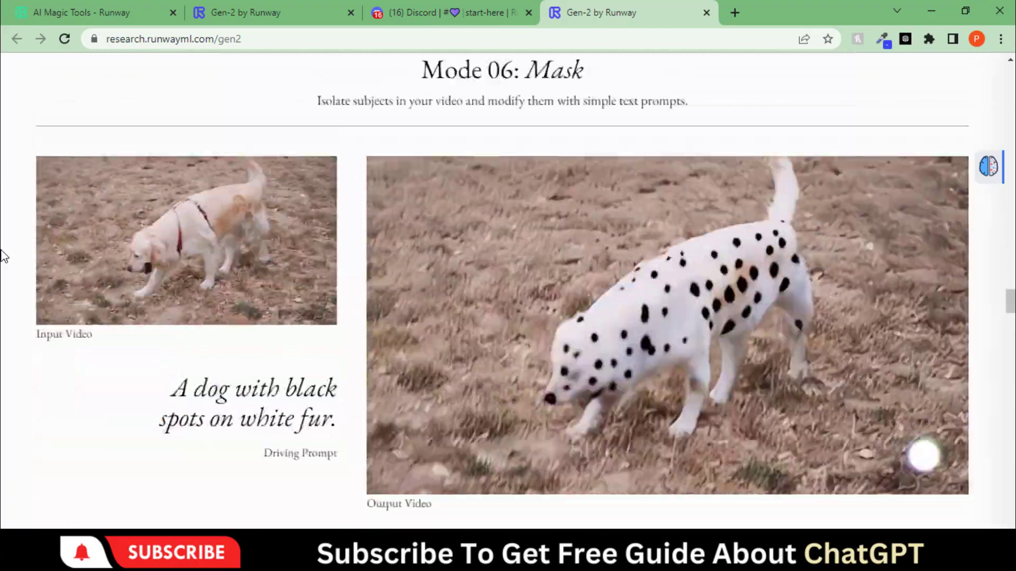
pyautogui.scroll(-3)
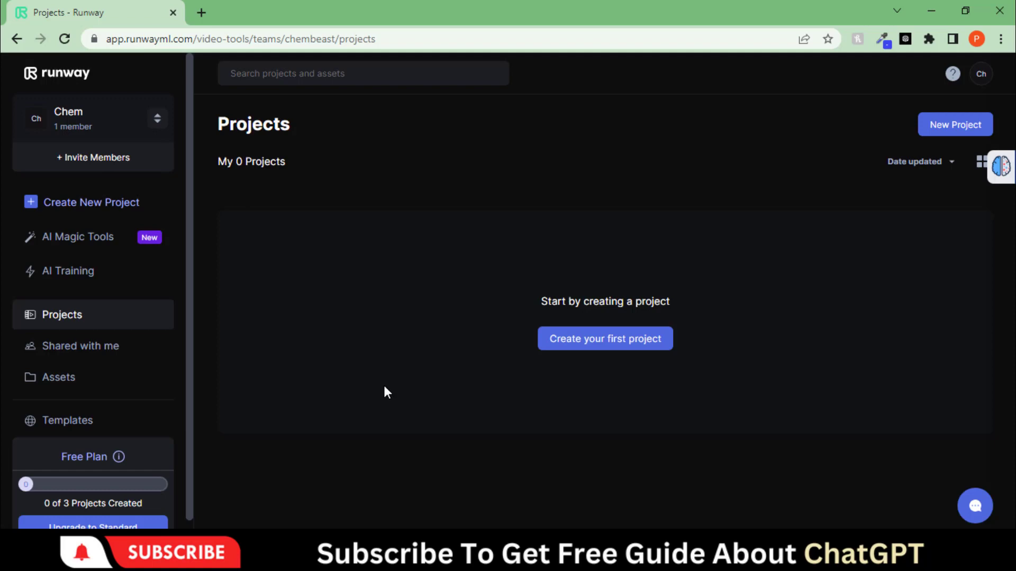
pyautogui.moveTo(332, 171)
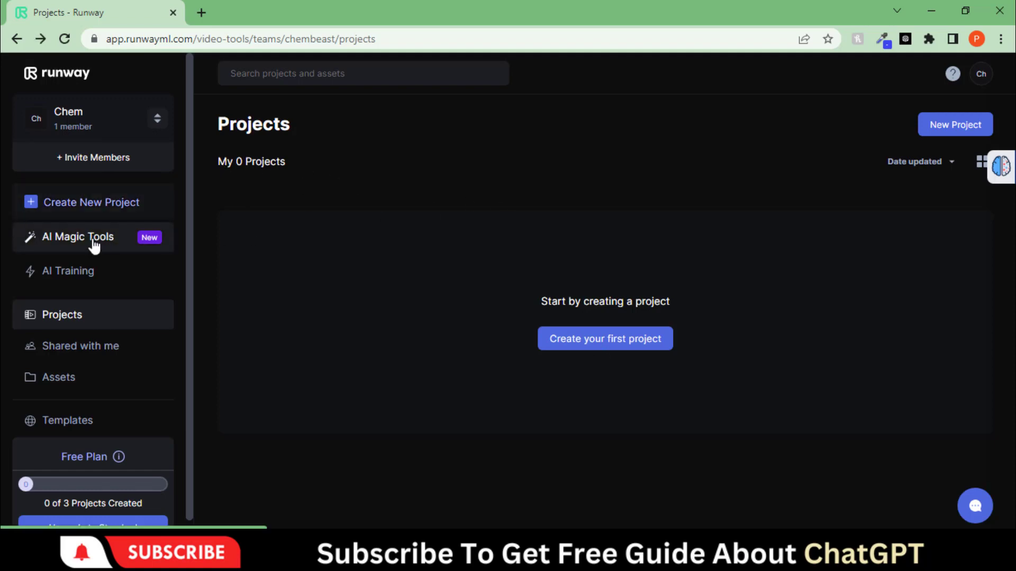
# - Switch from the empty projects list to the AI Magic Tools gallery in the sidebar
pyautogui.click(77, 236)
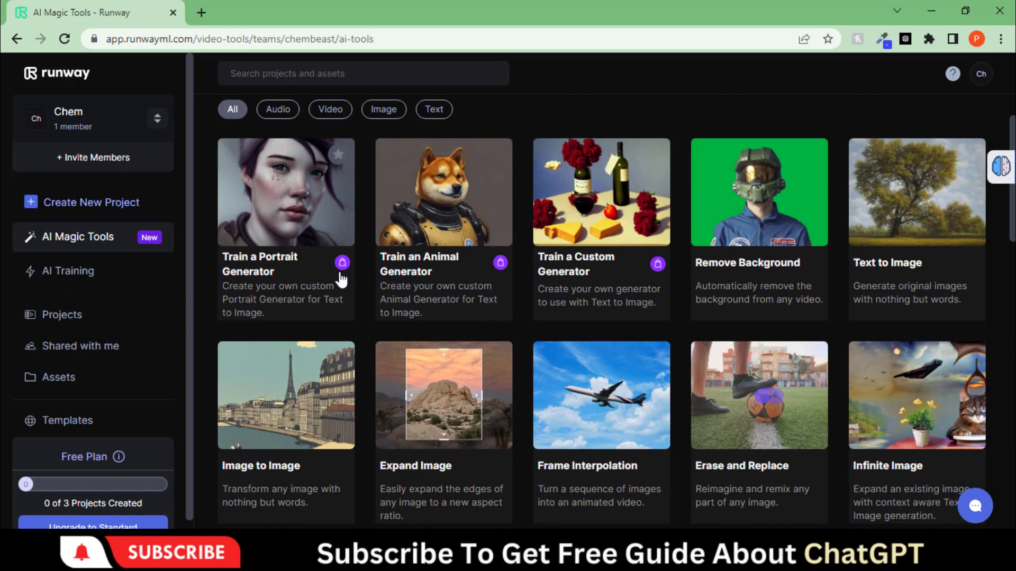
pyautogui.moveTo(342, 263)
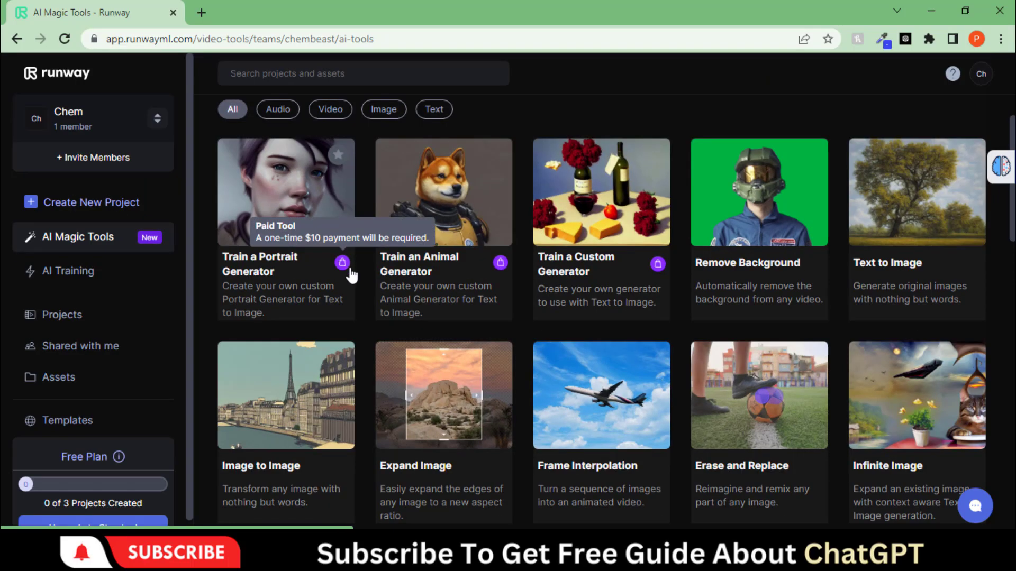
pyautogui.moveTo(342, 312)
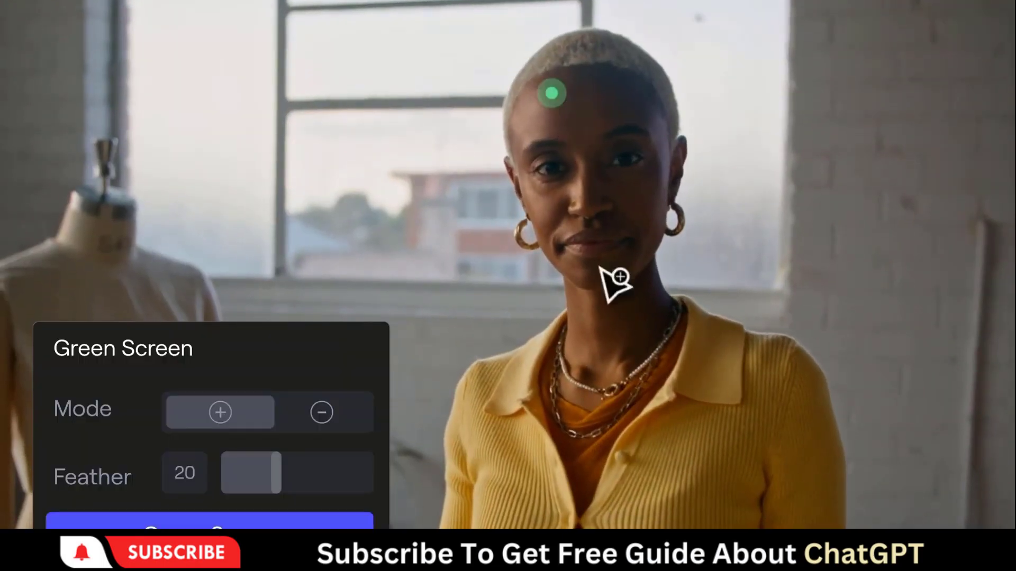
# - Launch the Gen-1: Video to Video tool from the AI Magic Tools gallery
pyautogui.click(552, 93)
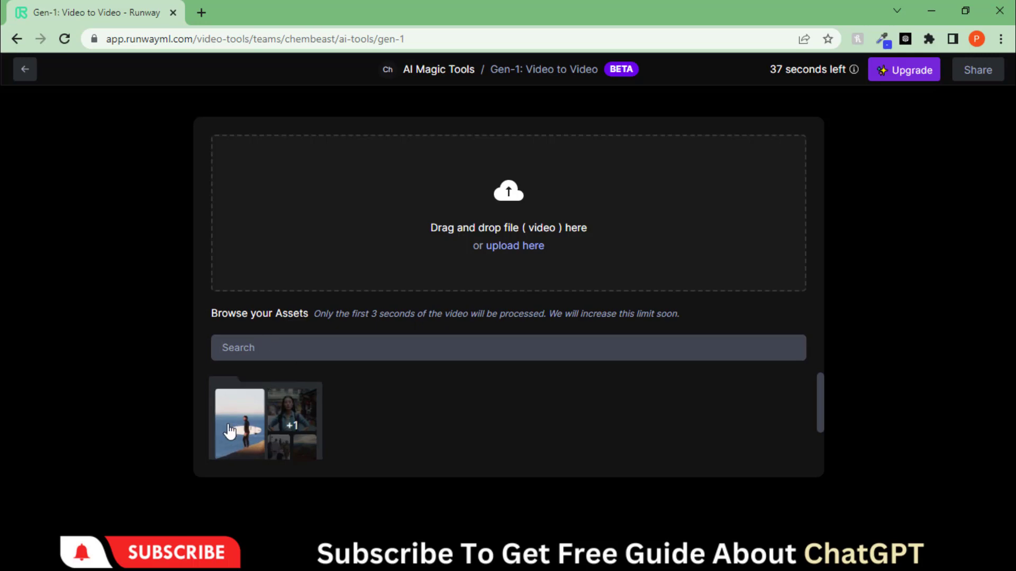
# - Load the surfer clip, pick Cyperpunk.jpg from Demo Images as style reference and play the result
pyautogui.click(240, 421)
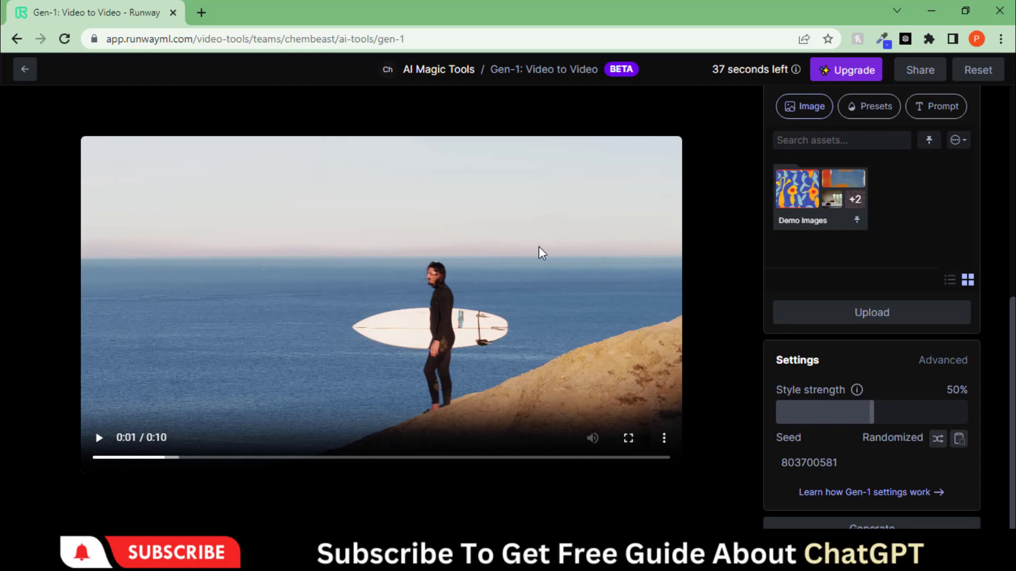
pyautogui.moveTo(750, 249)
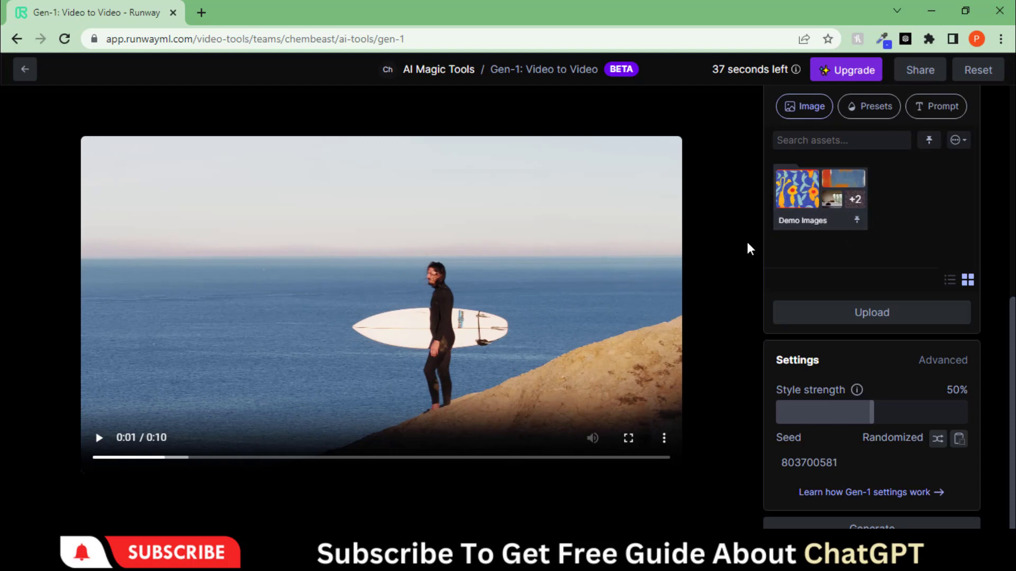
pyautogui.click(820, 195)
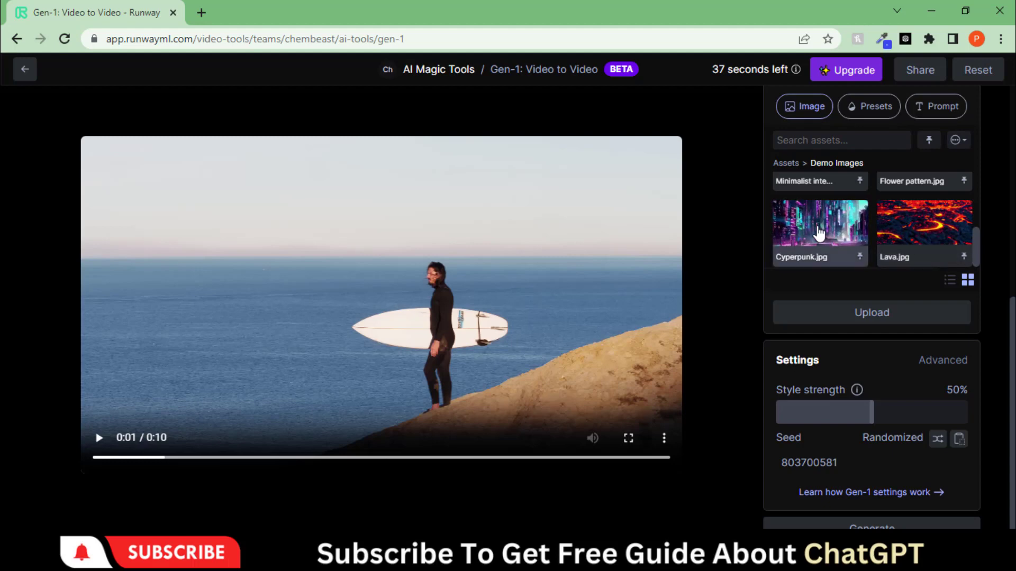
pyautogui.click(871, 525)
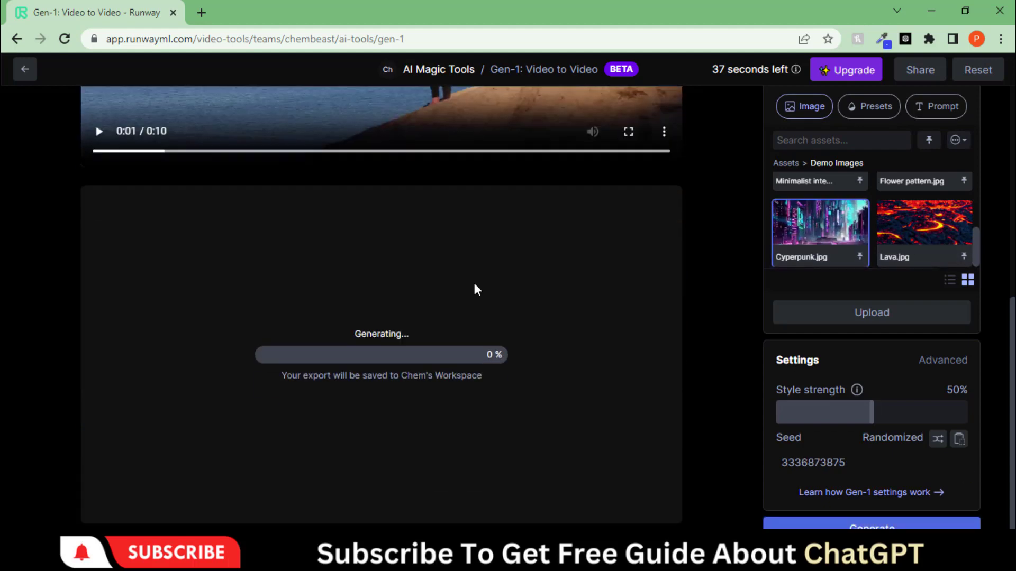
pyautogui.moveTo(458, 398)
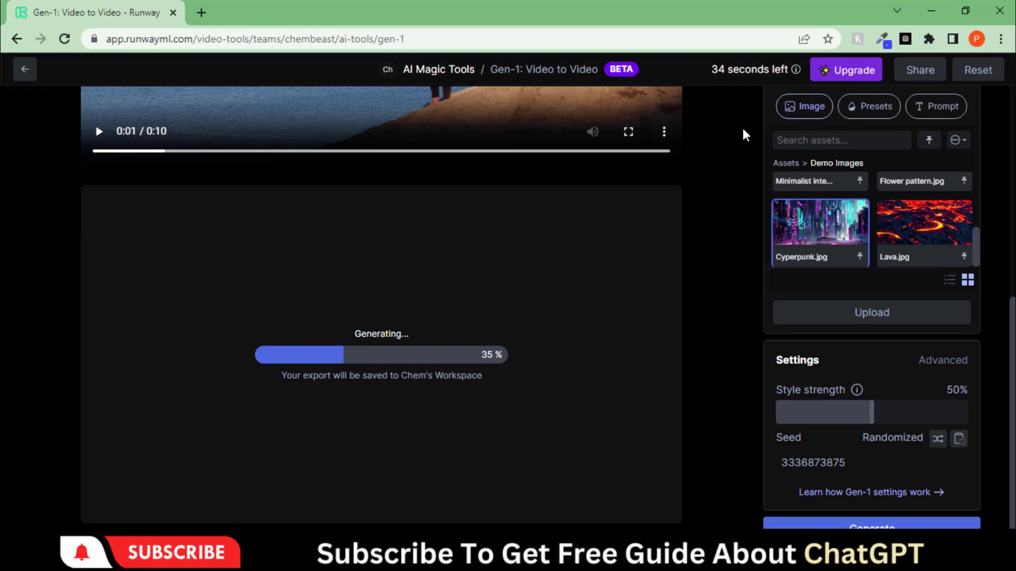
pyautogui.moveTo(609, 363)
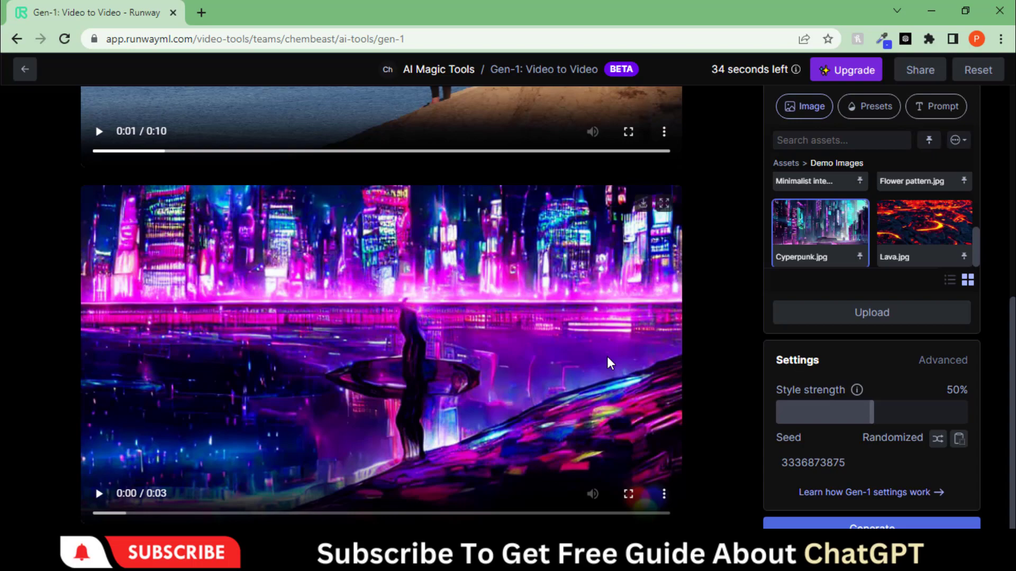
pyautogui.click(98, 493)
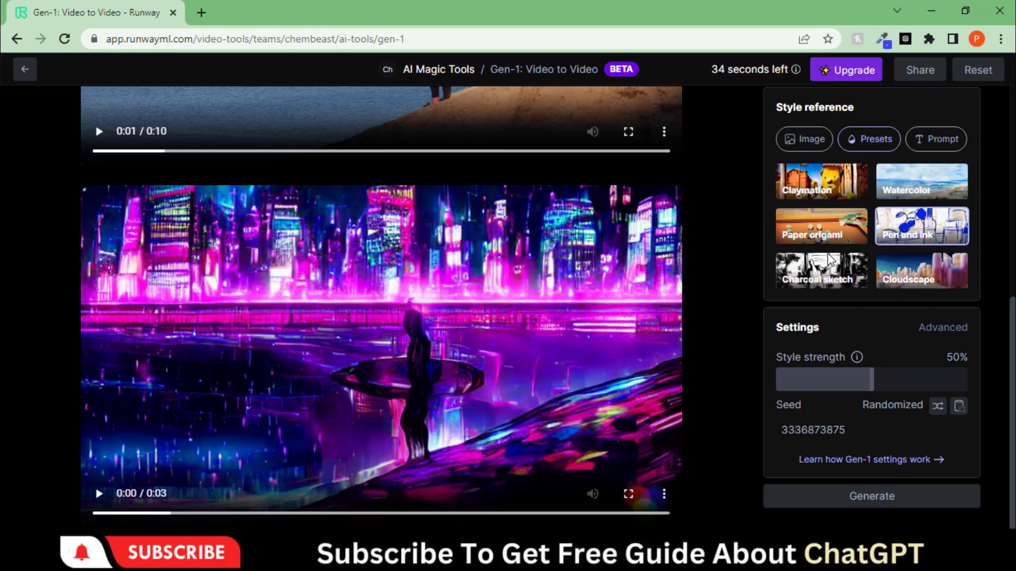
pyautogui.moveTo(920, 198)
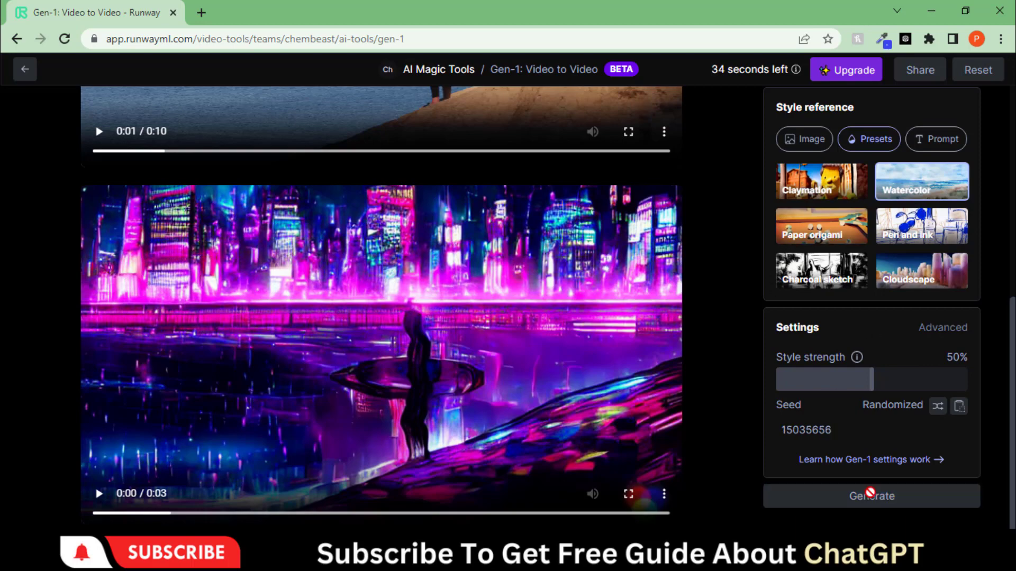
# - Generate a second surfer version using the Watercolor preset style
pyautogui.click(870, 497)
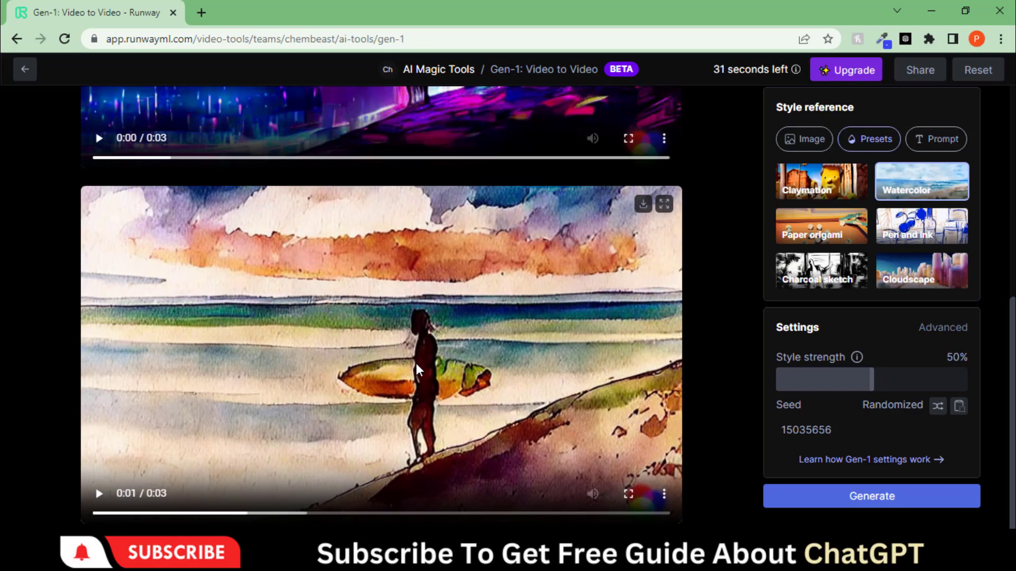
# - Write the text prompt 'a swimmer cyber... genshin impact, acrylic palette knife, 4k, vibrant colors, devinart, trend...'
pyautogui.click(935, 138)
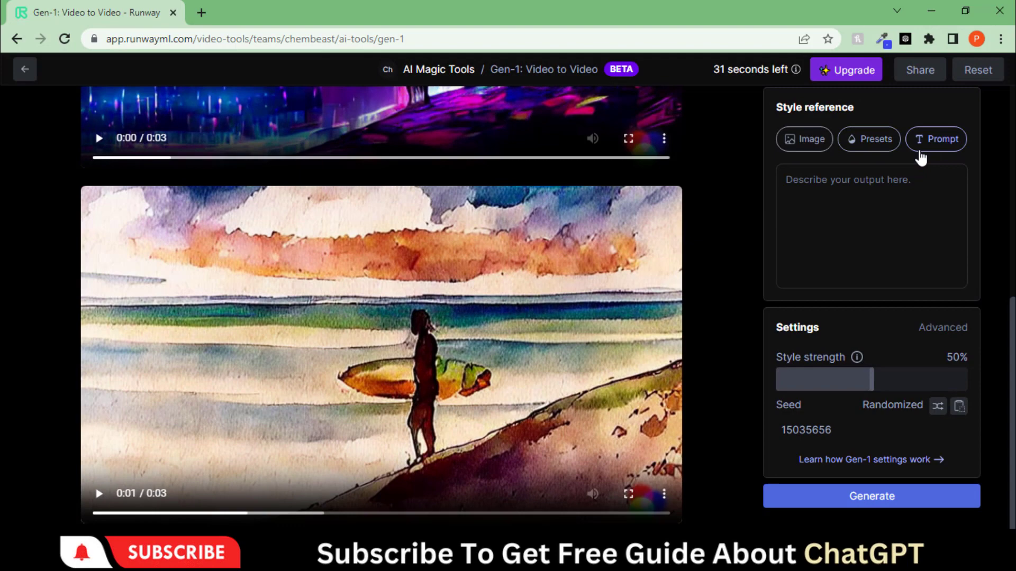
pyautogui.write('a swimmer cyber')
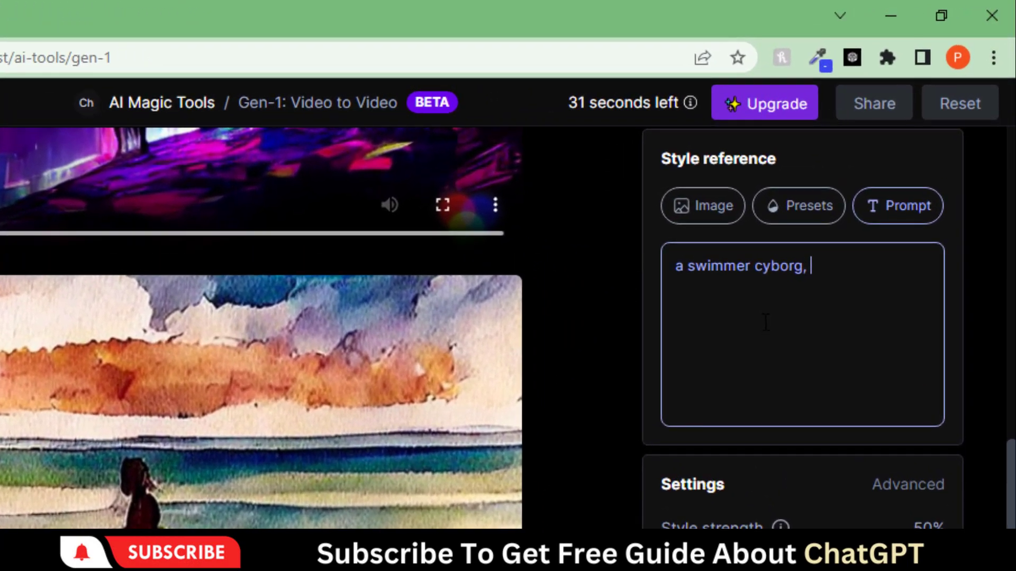
pyautogui.write('genshin impact,')
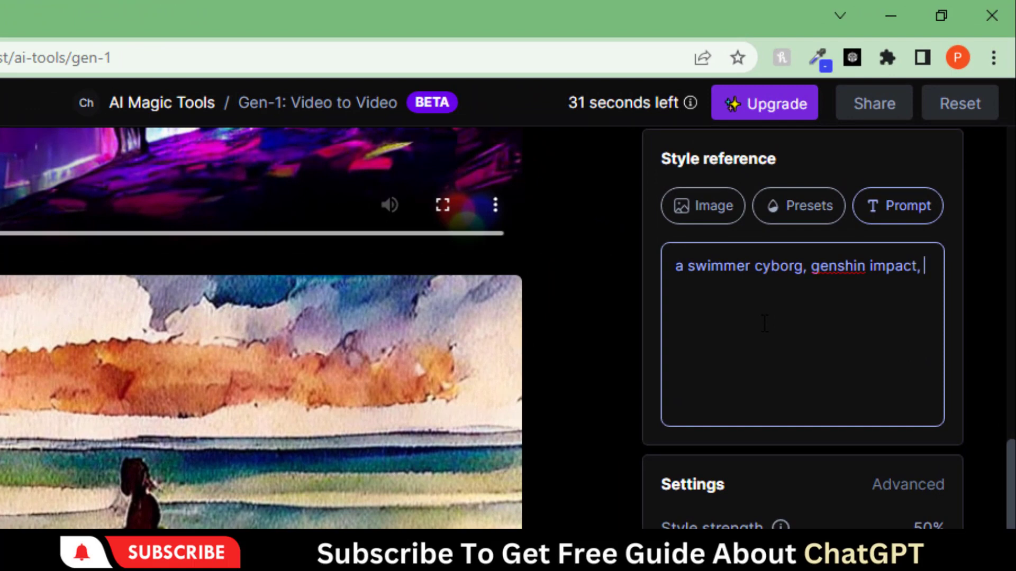
pyautogui.write('acrylic palette')
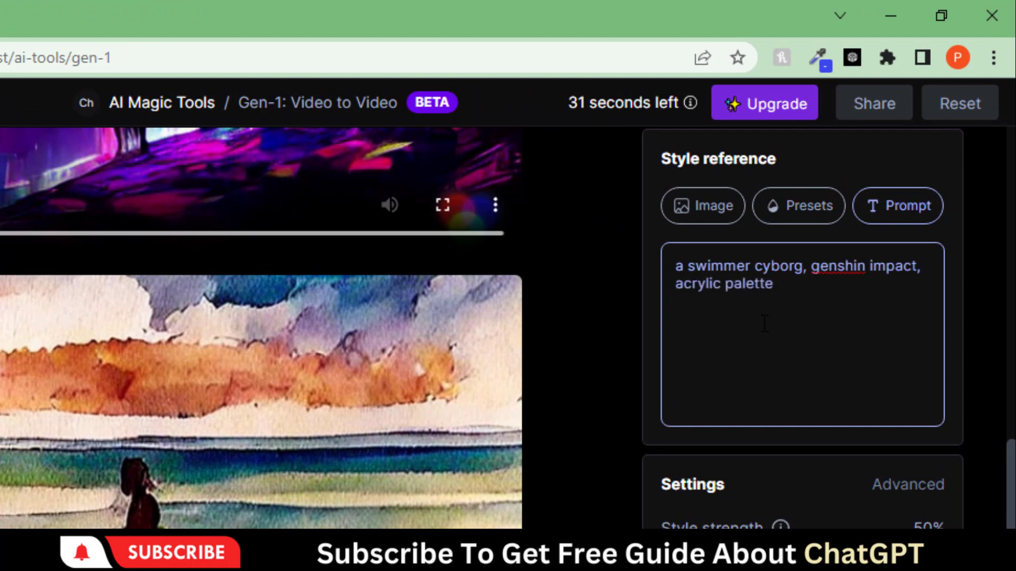
pyautogui.write('knife, 4k, vibrant color')
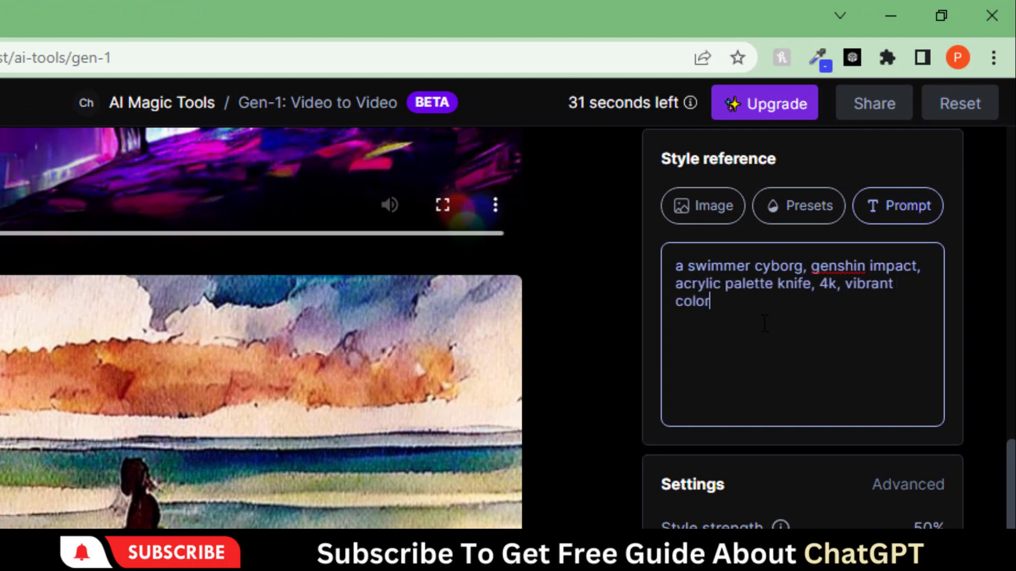
pyautogui.write('s, devinart, trending on artstation, low details')
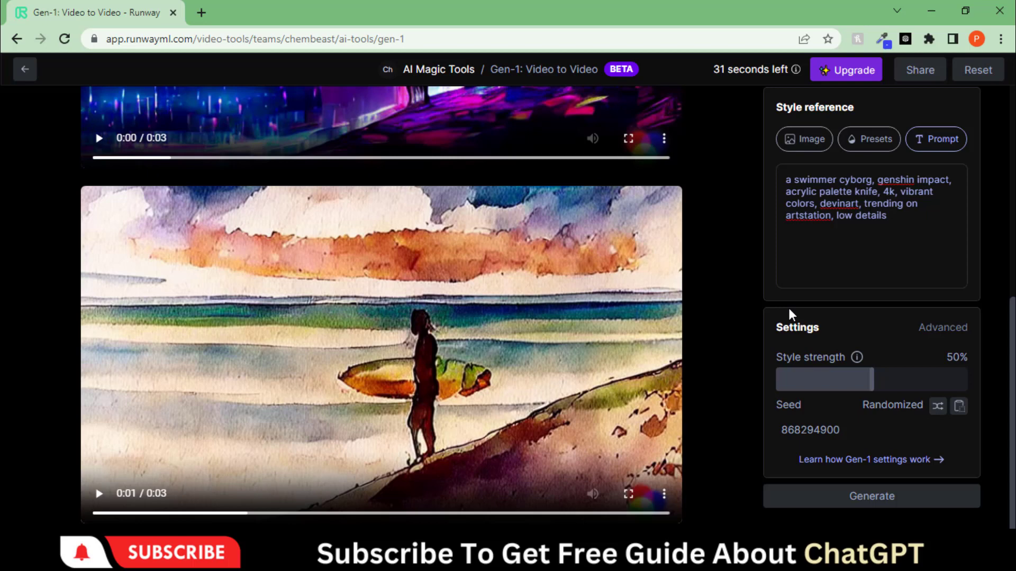
# - Generate the surfer clip restyled from the swimmer cyborg text prompt
pyautogui.click(870, 496)
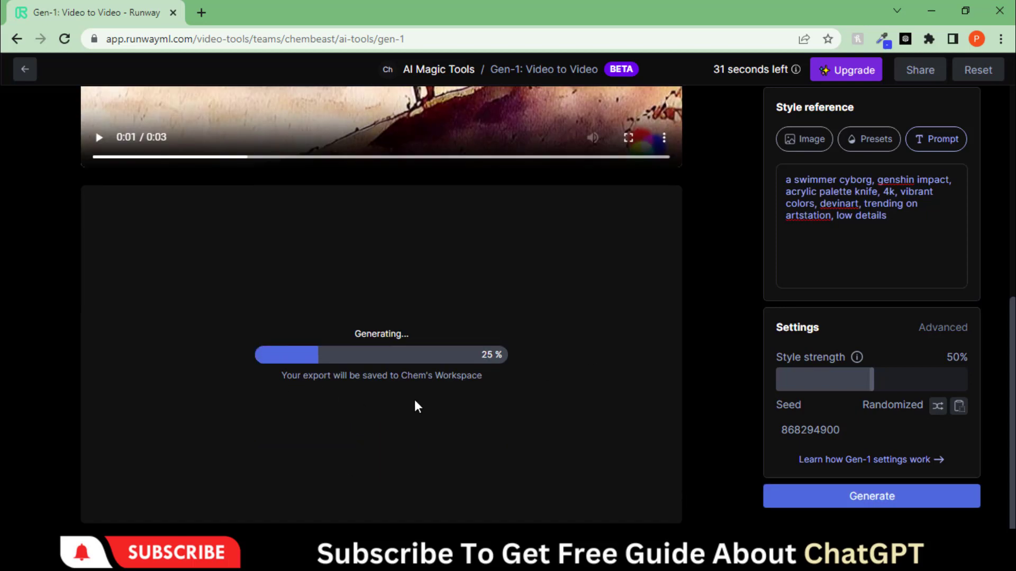
pyautogui.moveTo(483, 414)
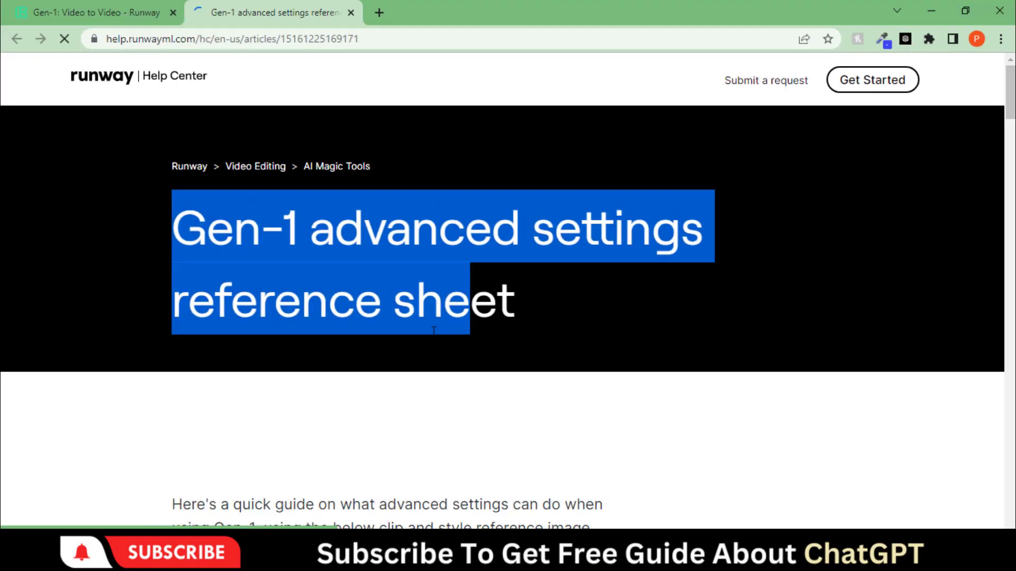
# - Read through the Help Center's Gen-1 advanced settings article and return to the Gen-1 tool
pyautogui.scroll(-3)
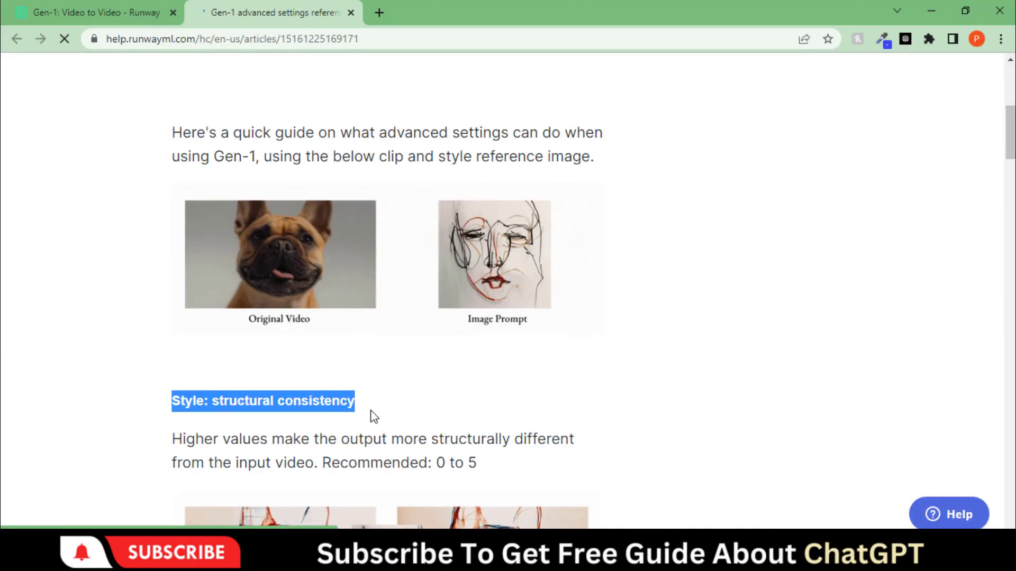
pyautogui.scroll(-3)
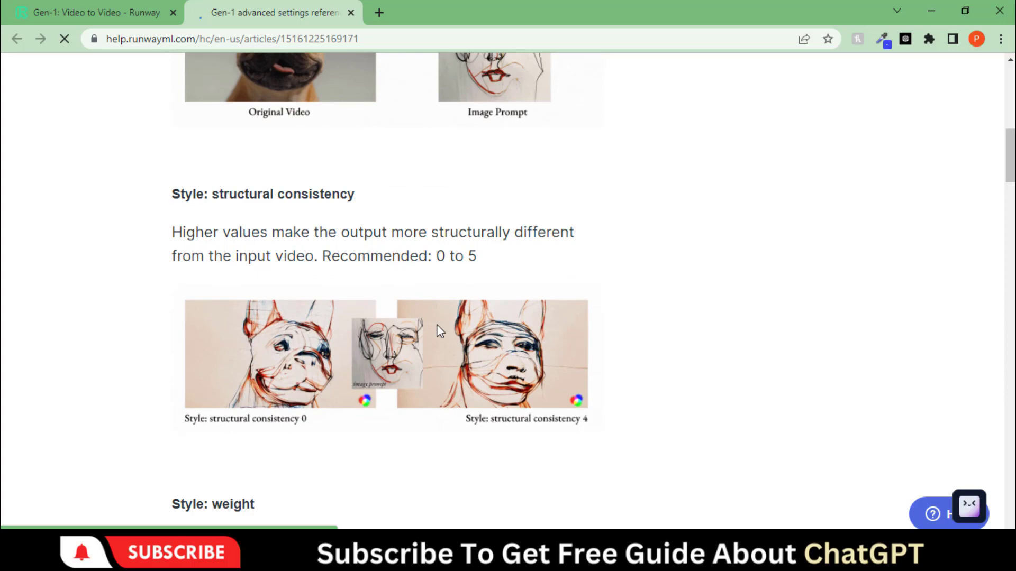
pyautogui.scroll(-3)
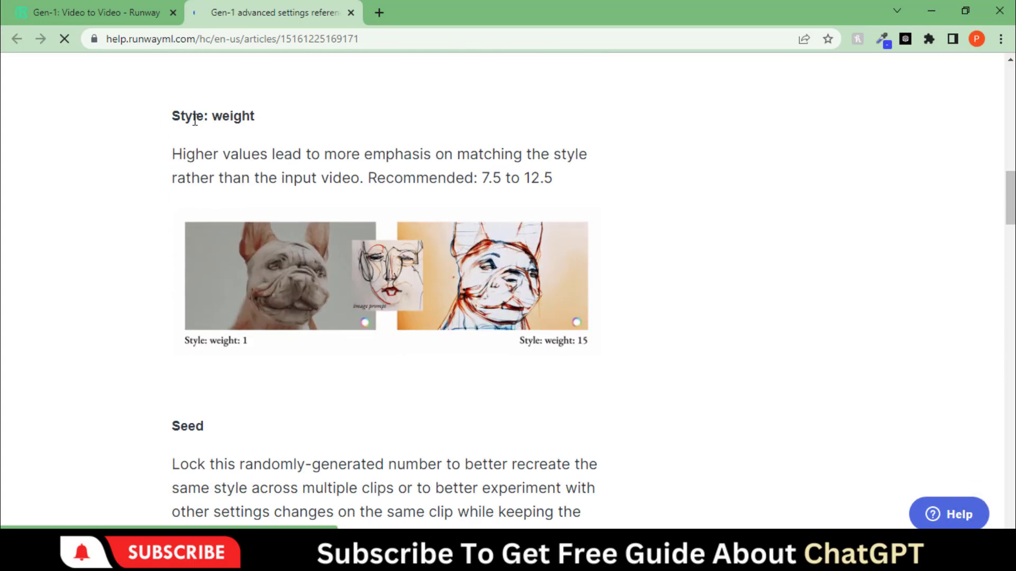
pyautogui.scroll(-3)
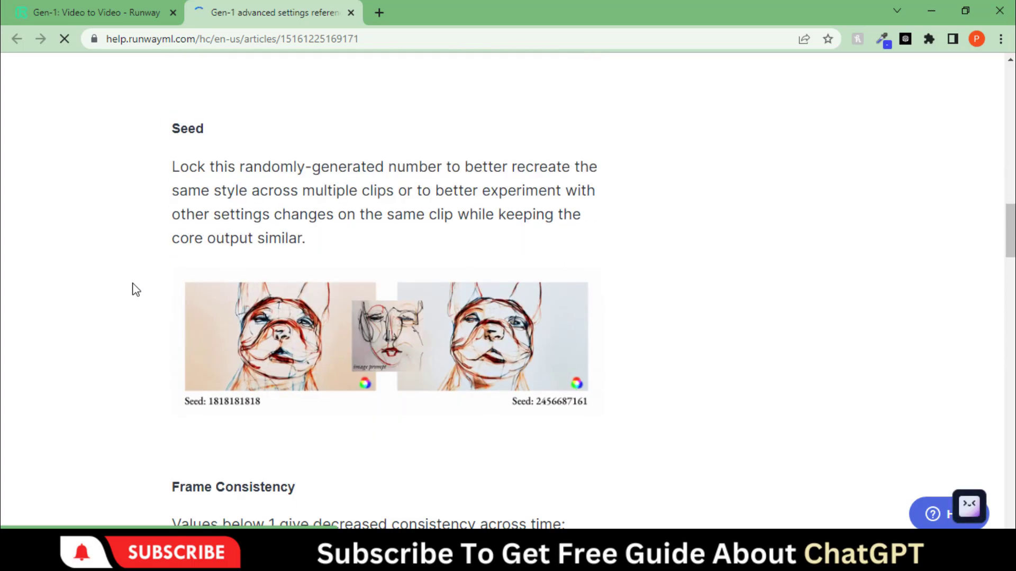
pyautogui.scroll(-3)
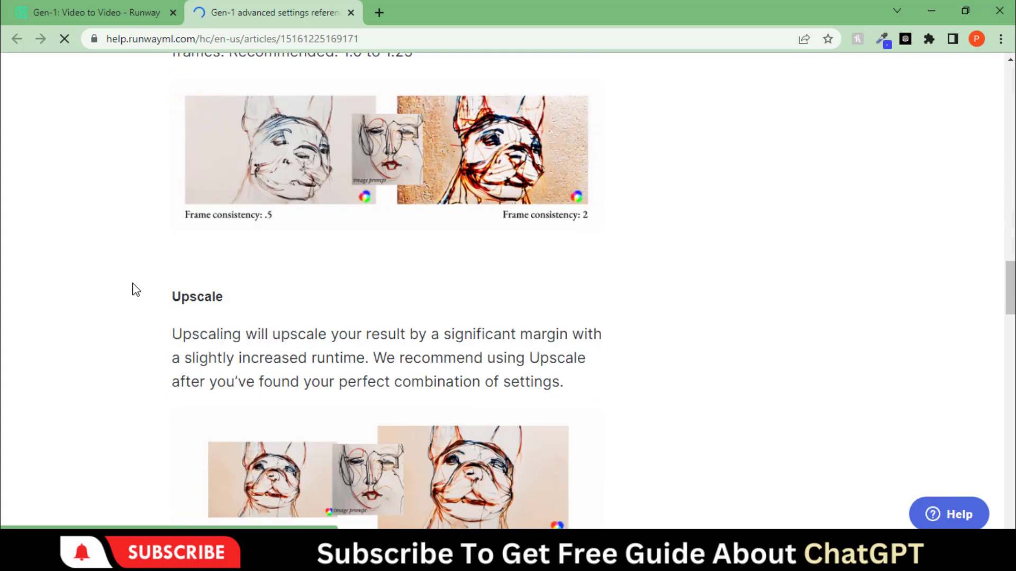
pyautogui.scroll(-3)
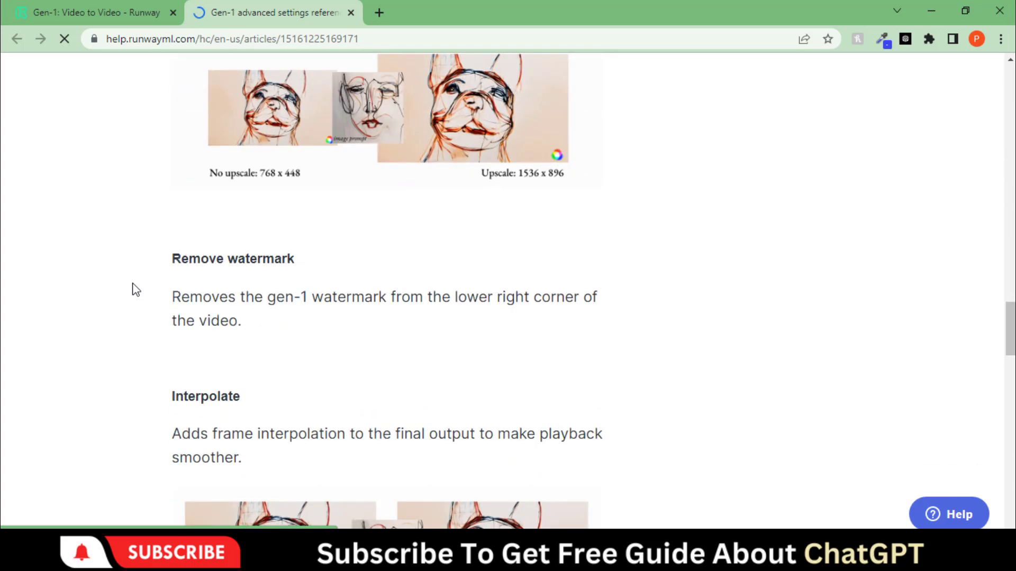
pyautogui.scroll(-3)
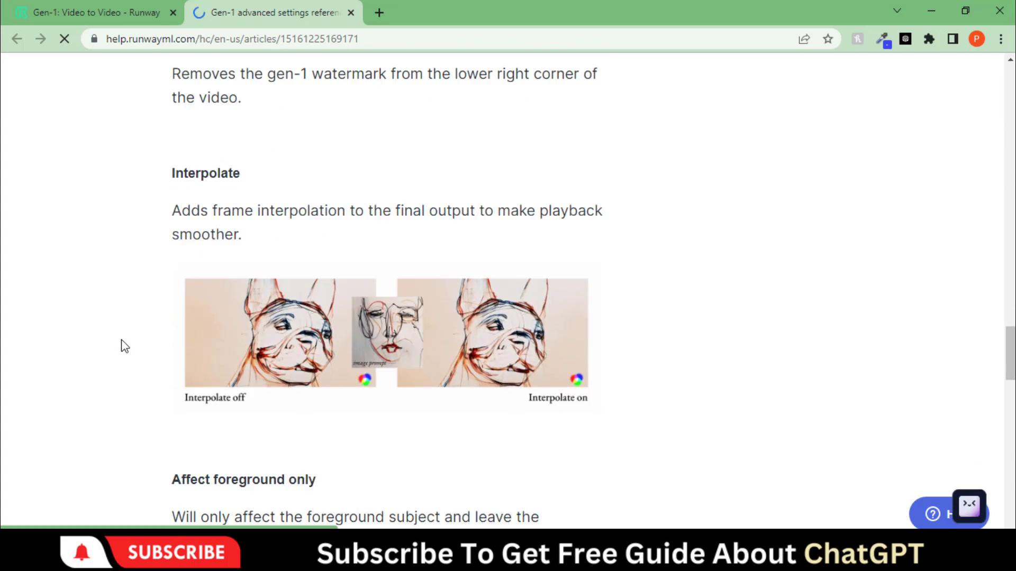
pyautogui.scroll(-3)
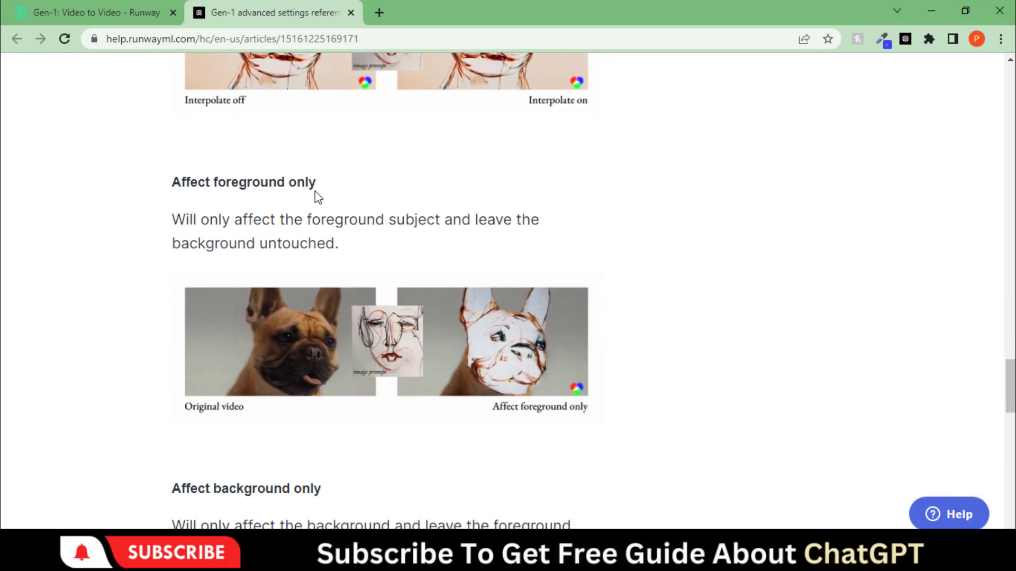
pyautogui.scroll(-3)
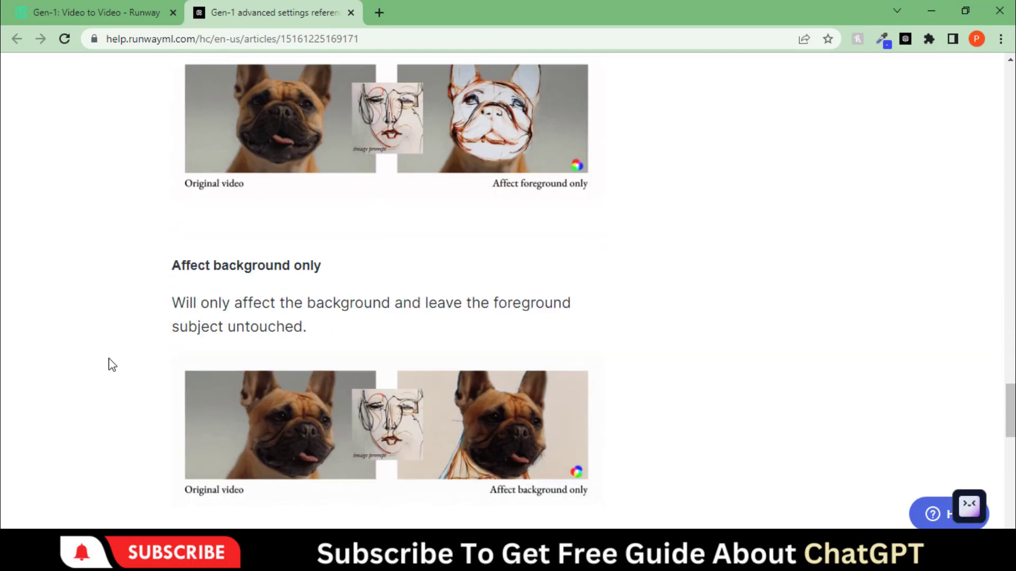
pyautogui.scroll(-3)
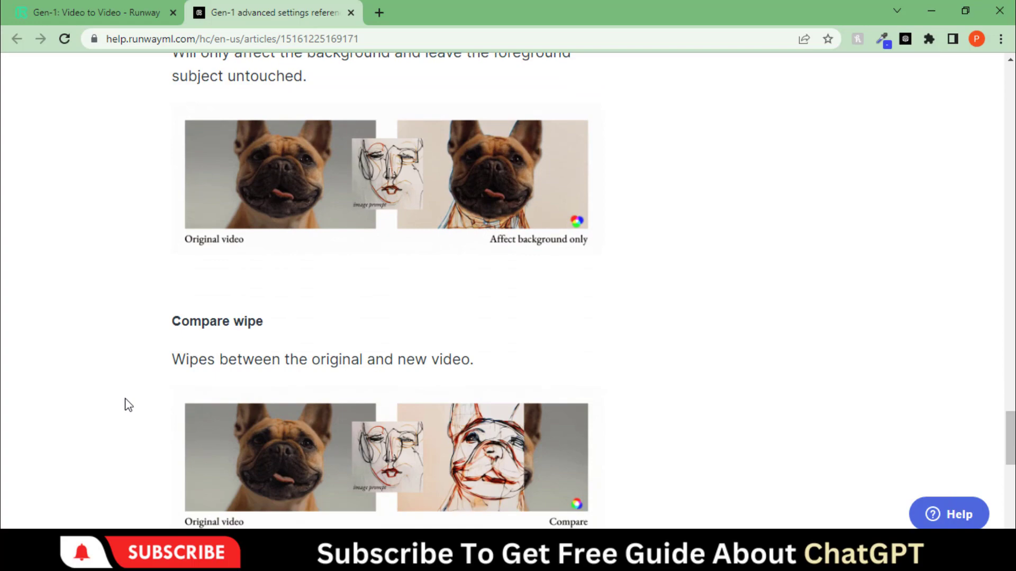
pyautogui.scroll(-3)
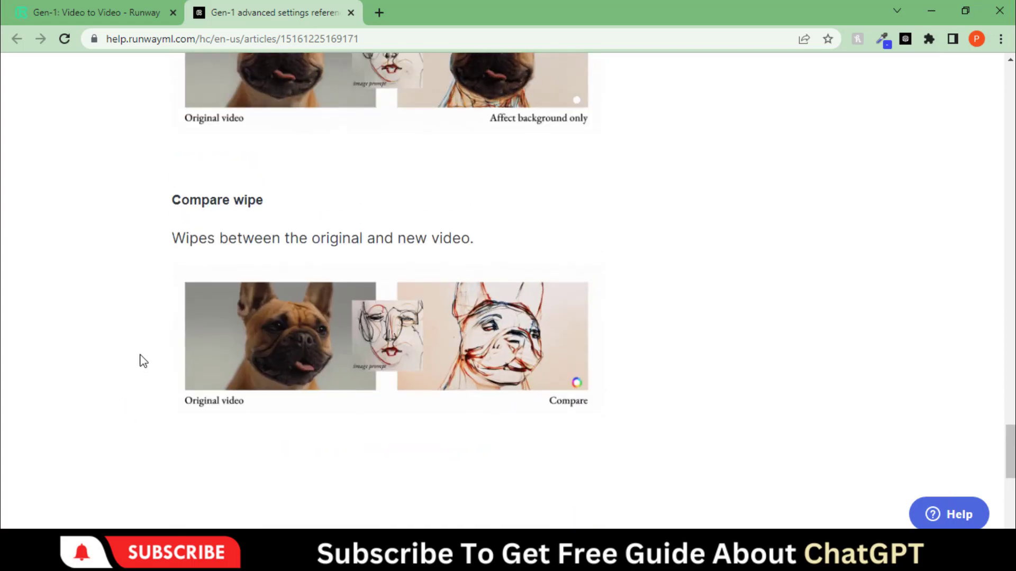
pyautogui.click(94, 13)
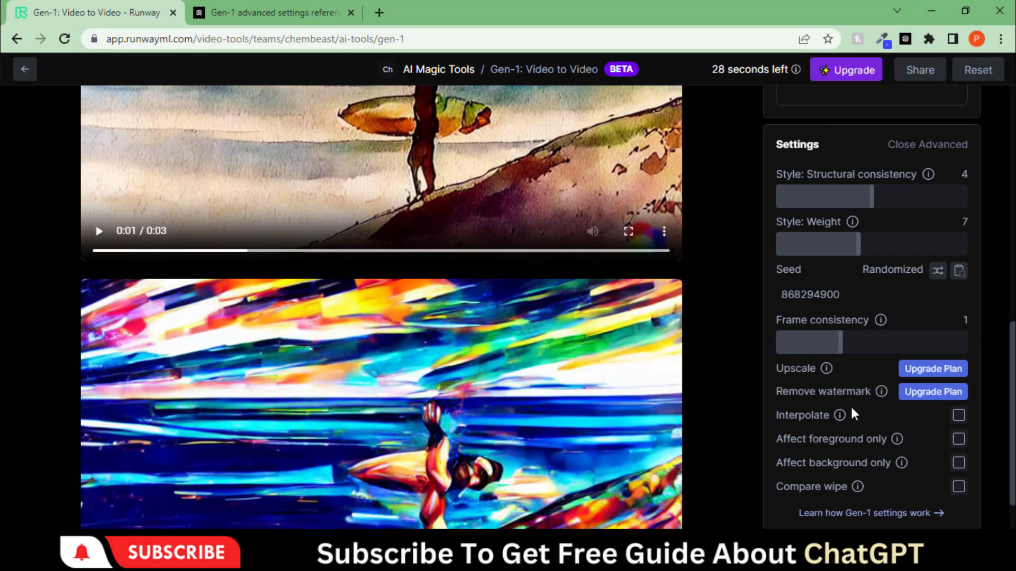
# - Scroll the Advanced settings to reveal structural consistency, weight and seed options
pyautogui.scroll(-3)
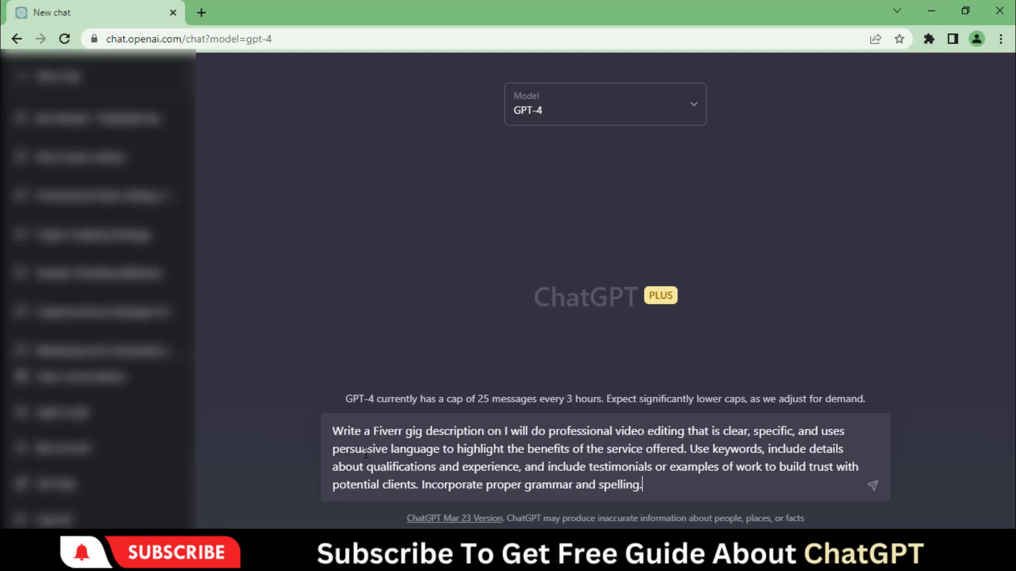
# - Review the Fiverr video-editing gig prompt phrase by phrase, then send it to GPT-4
pyautogui.moveTo(331, 431); pyautogui.dragTo(580, 430)
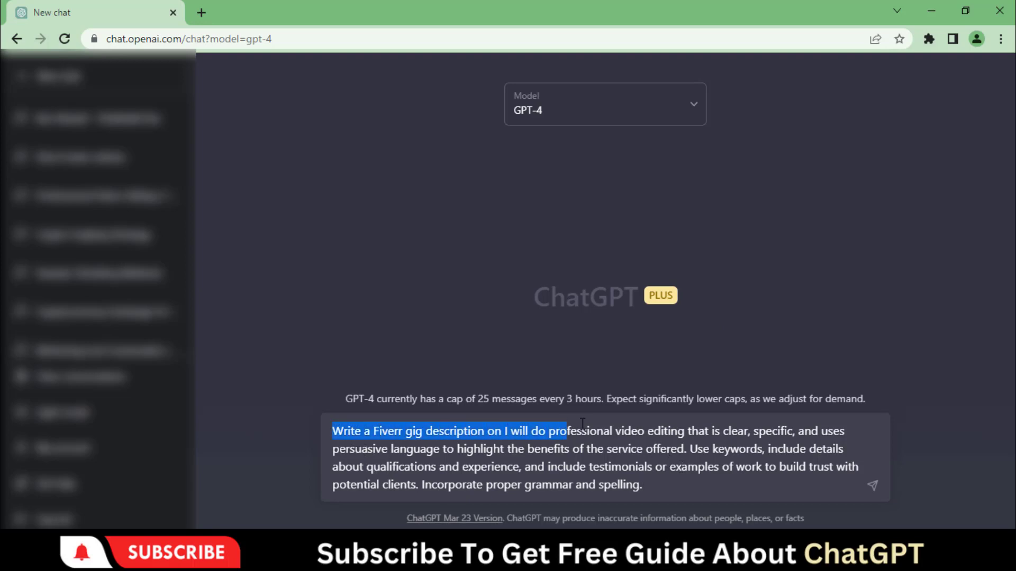
pyautogui.doubleClick(526, 430)
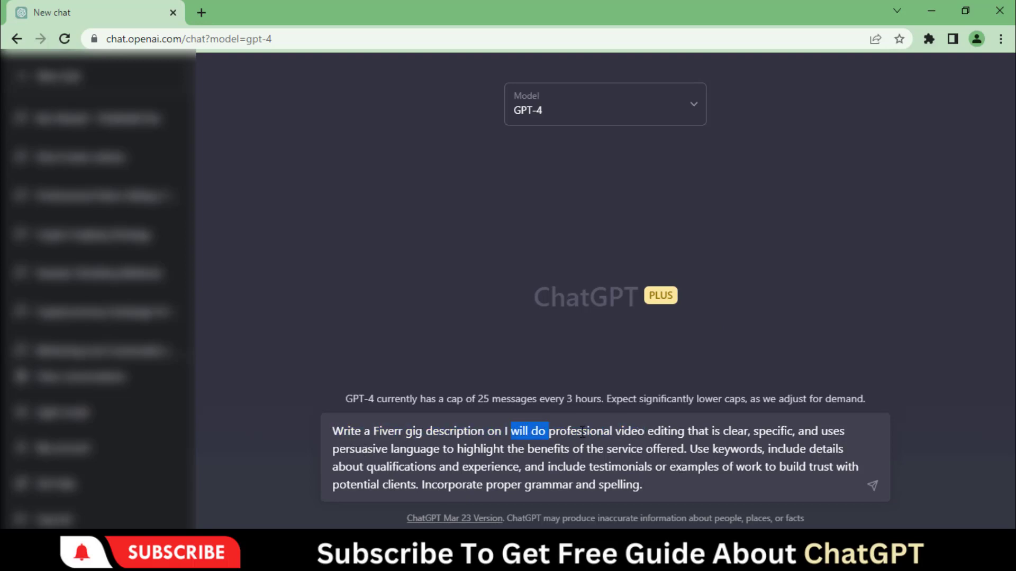
pyautogui.moveTo(512, 431); pyautogui.dragTo(842, 431)
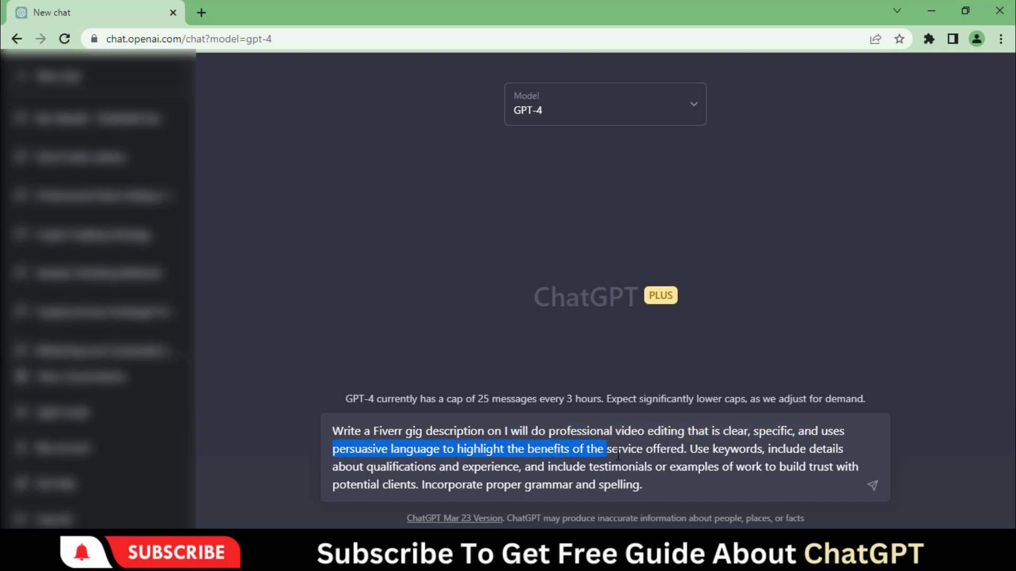
pyautogui.moveTo(602, 448); pyautogui.dragTo(648, 485)
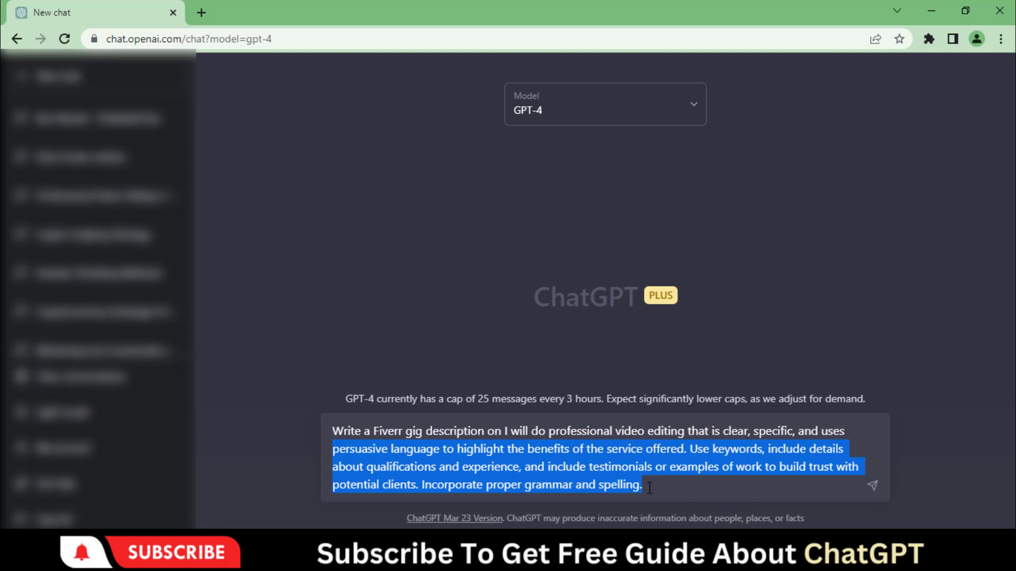
pyautogui.click(647, 484)
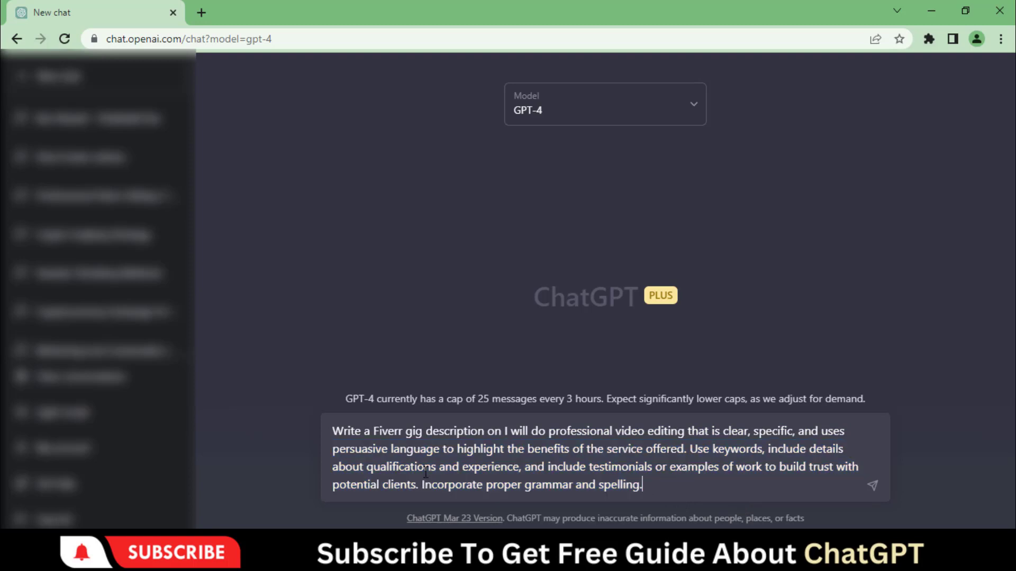
pyautogui.moveTo(650, 485)
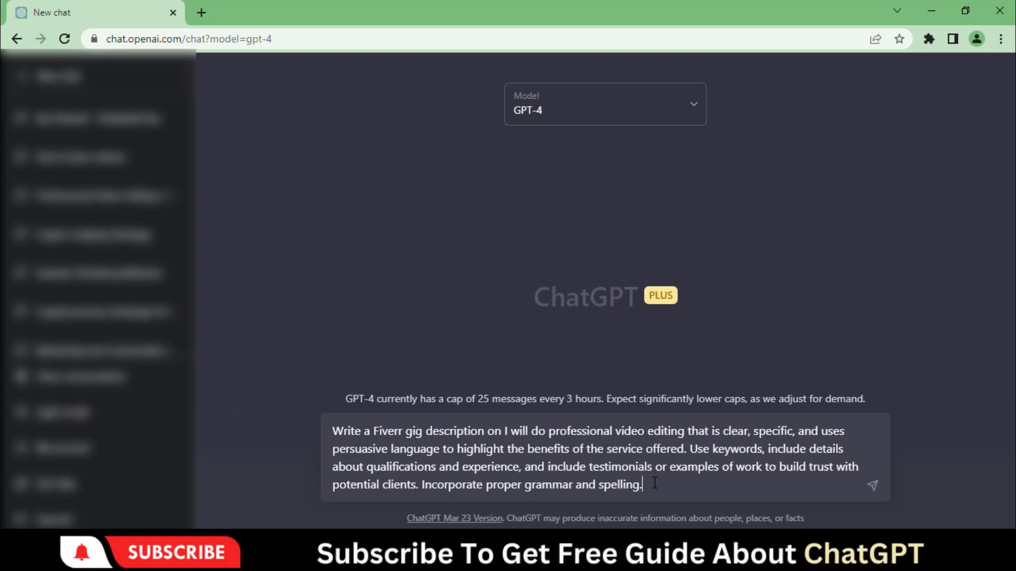
pyautogui.press('Enter')
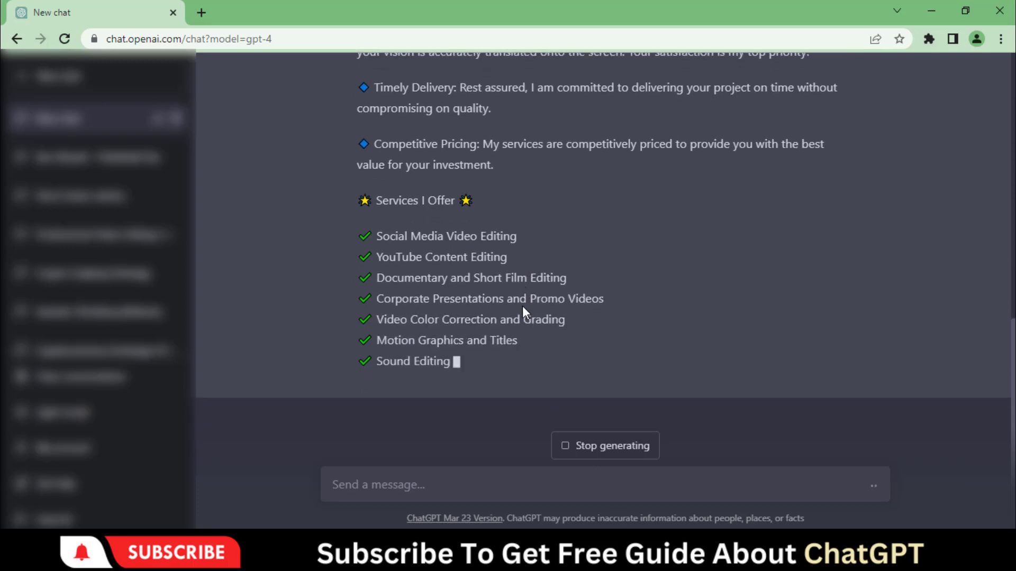
# - Scroll through the generated gig description from title to client testimonials
pyautogui.scroll(-3)
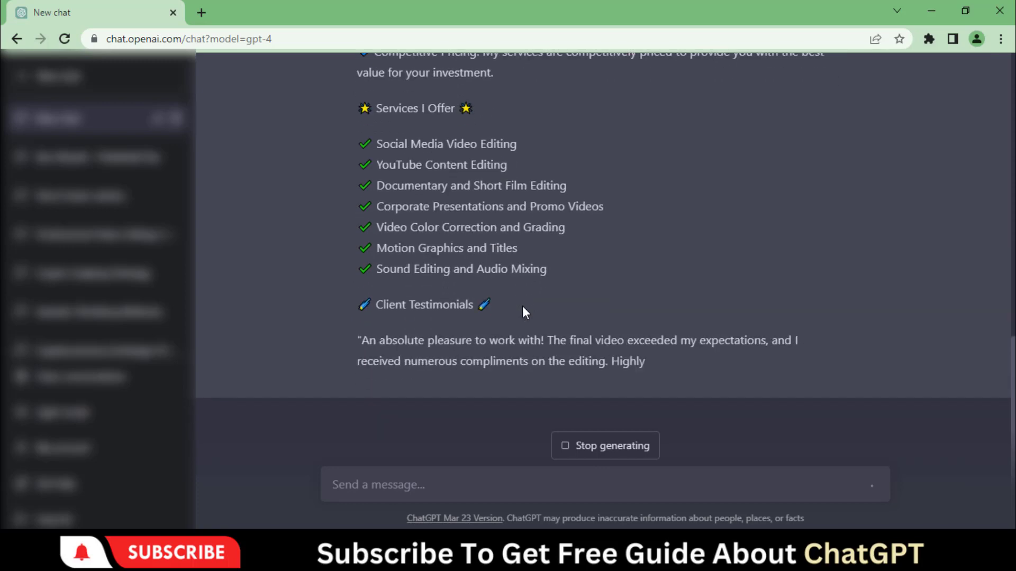
pyautogui.scroll(-3)
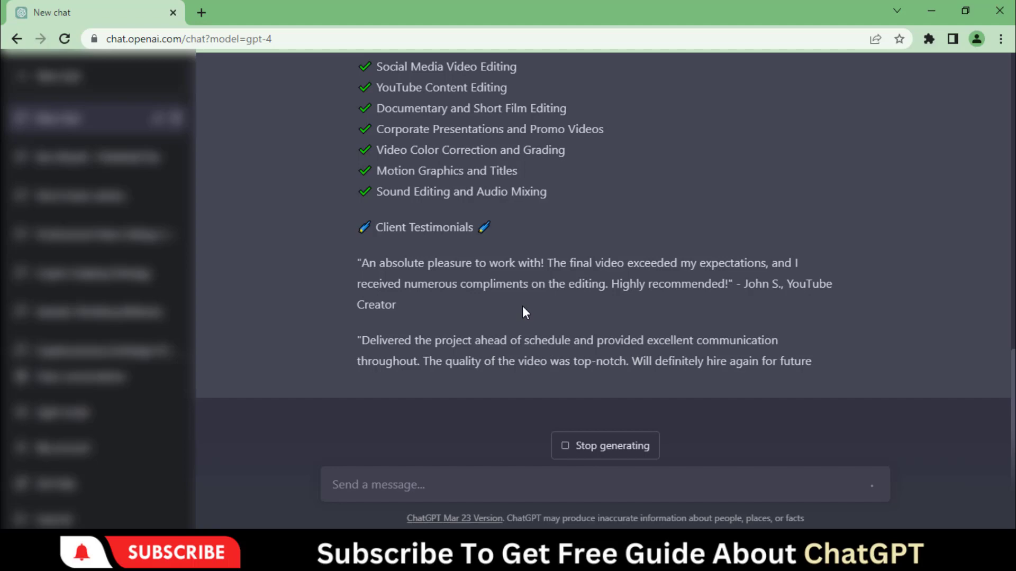
pyautogui.scroll(-3)
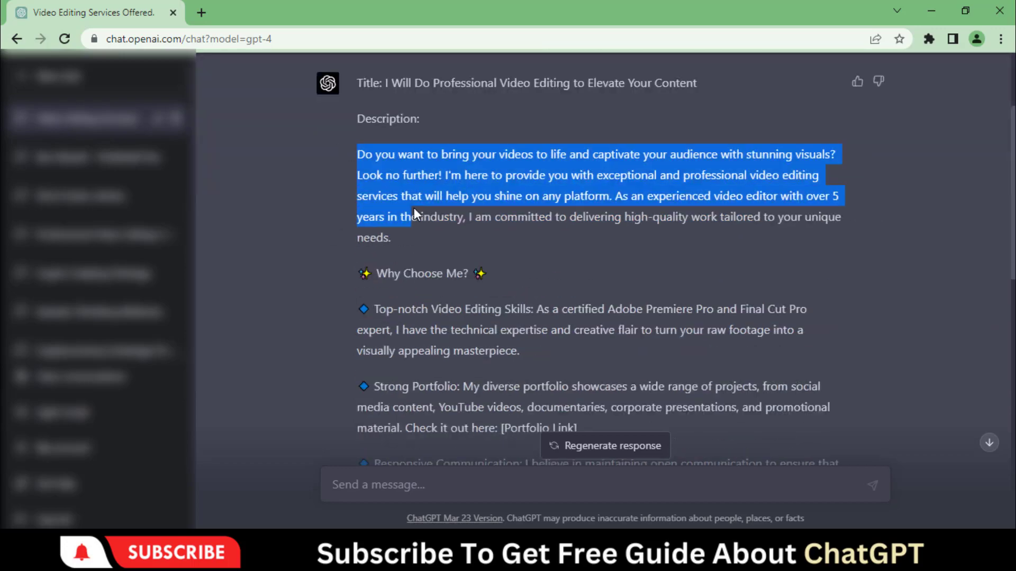
pyautogui.scroll(-3)
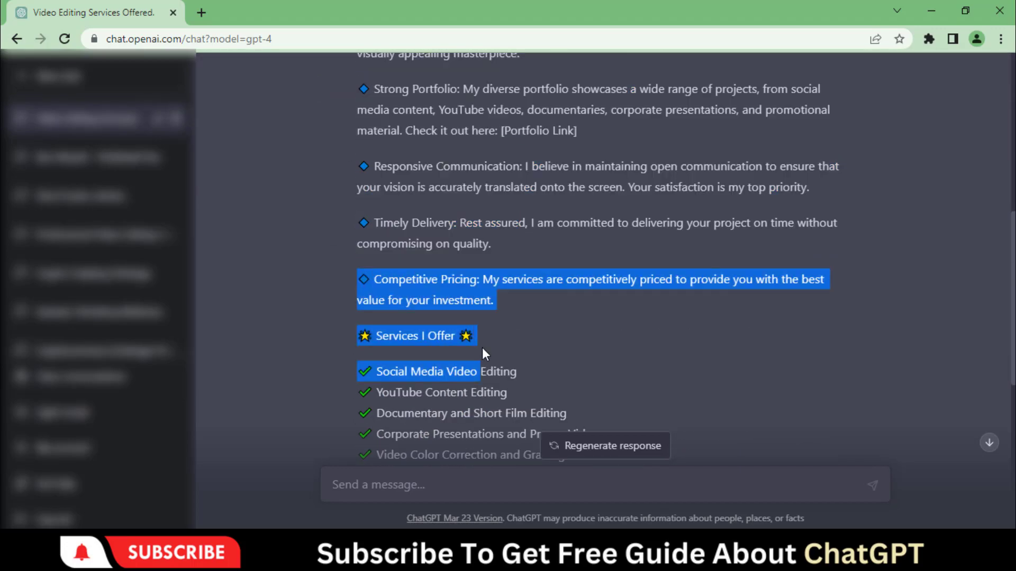